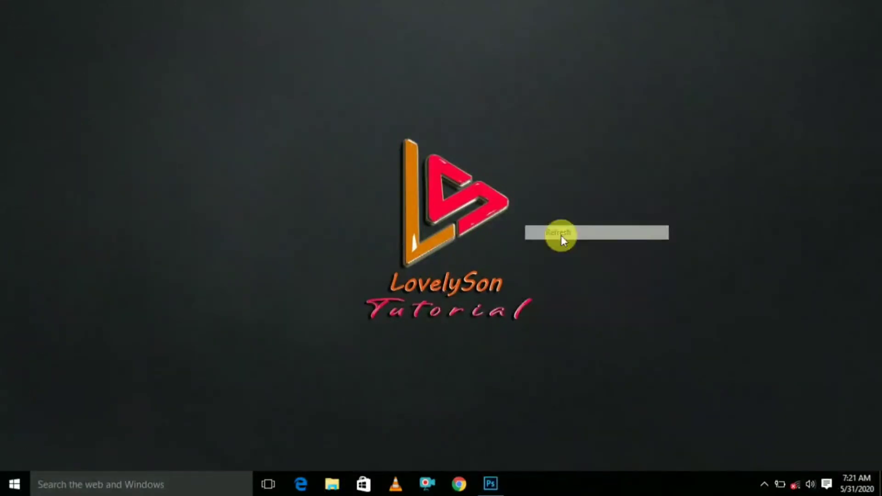
# Show the reference image GDGFDV.jpg, the chrome Mercedes-Benz star, in Photoshop
pyautogui.click(559, 232)
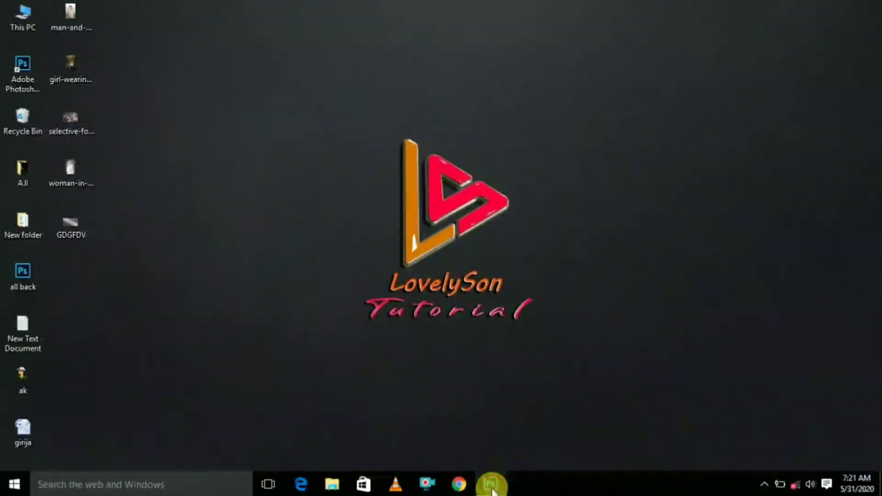
pyautogui.click(491, 483)
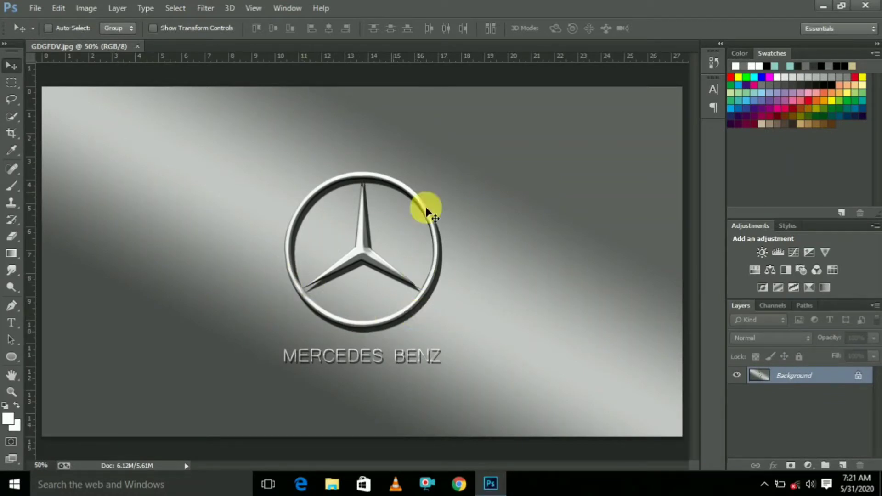
pyautogui.moveTo(273, 286)
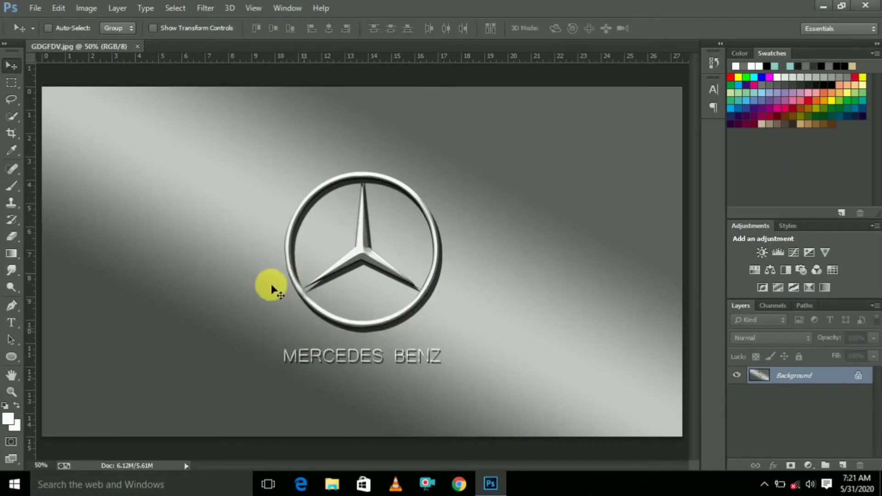
pyautogui.moveTo(470, 252)
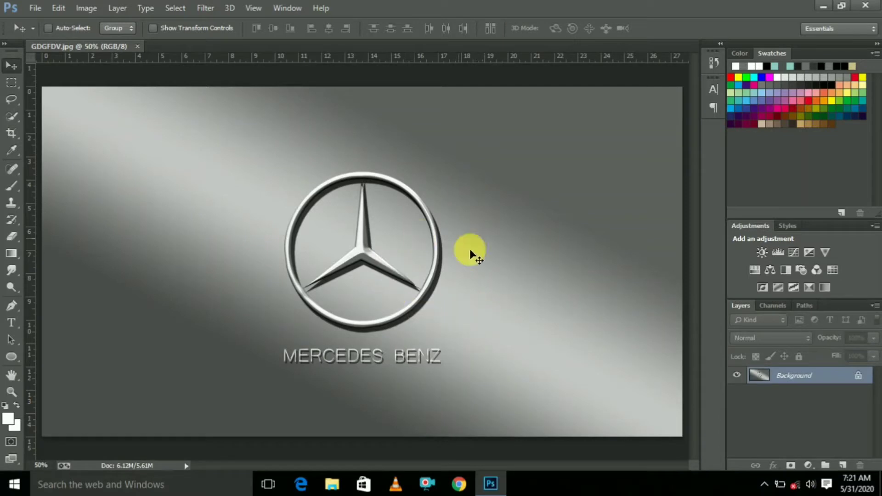
pyautogui.moveTo(258, 204)
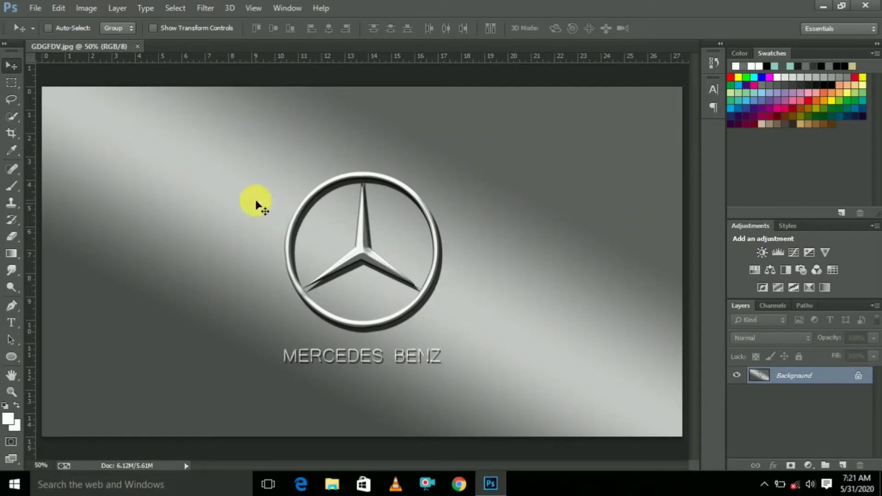
# Create a 1980×1080 px document with grey background contents
pyautogui.click(35, 8)
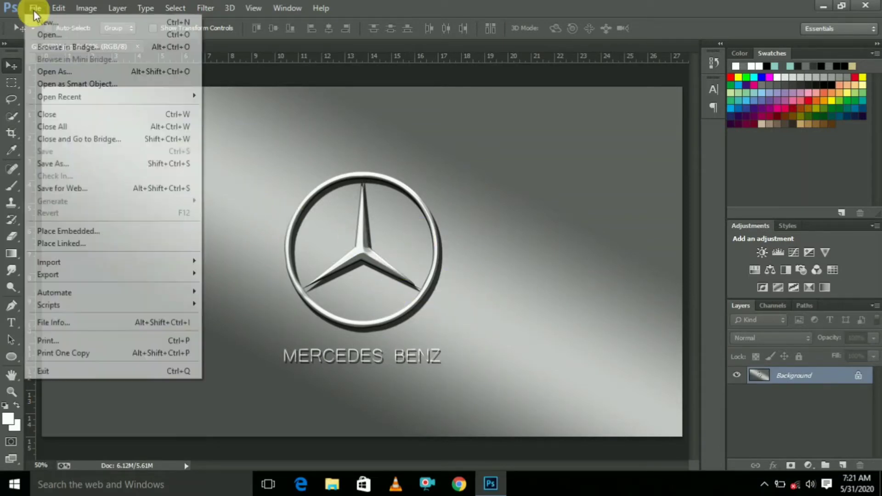
pyautogui.moveTo(56, 24)
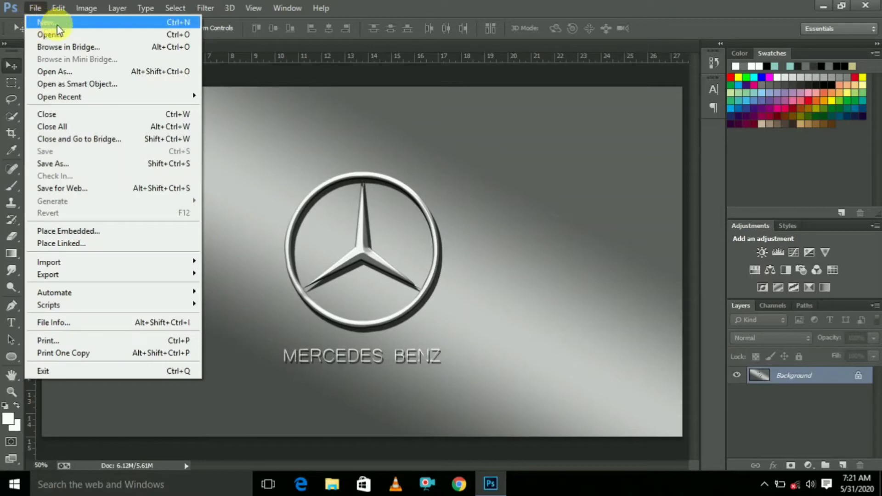
pyautogui.click(45, 22)
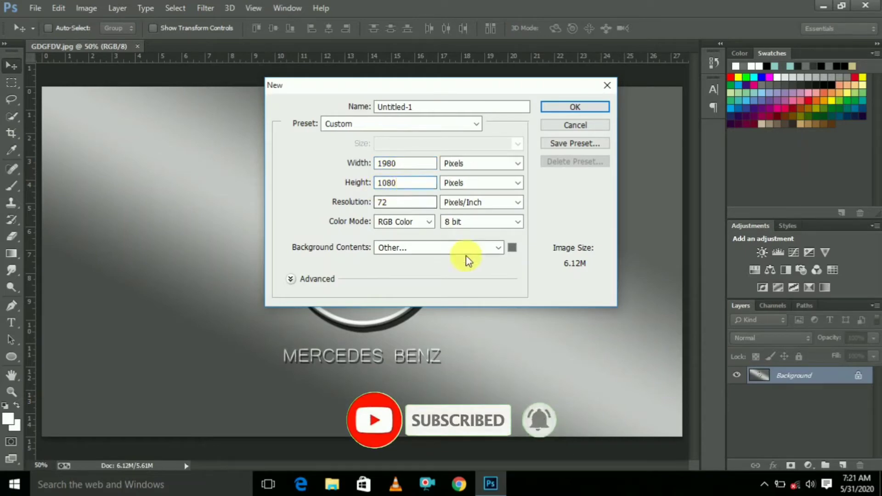
pyautogui.click(511, 248)
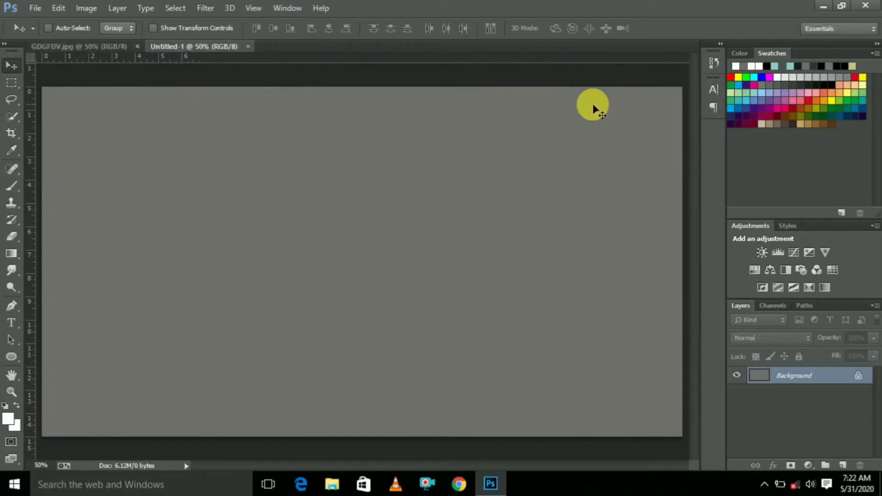
pyautogui.moveTo(298, 201)
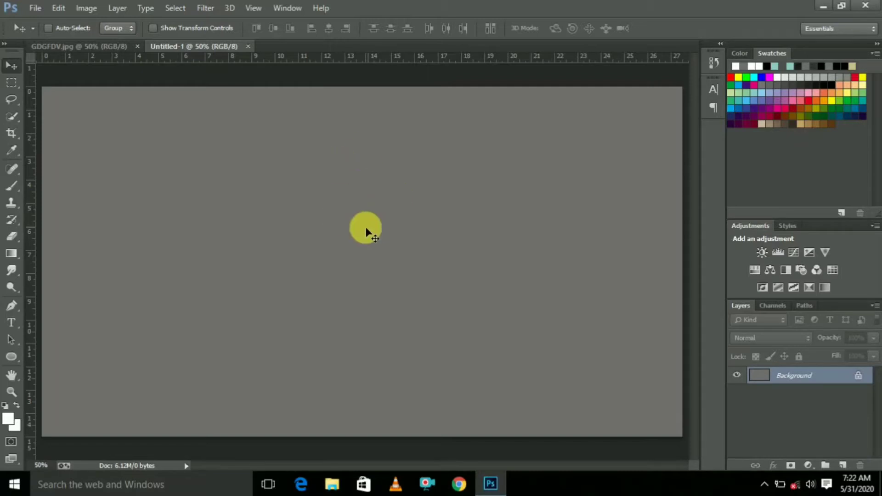
pyautogui.moveTo(760, 440)
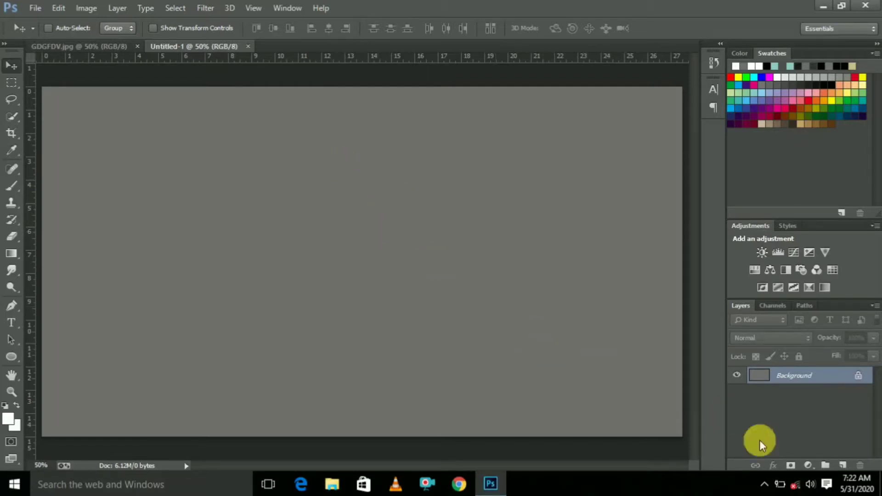
# Stamp a white triangle on a new layer and squeeze it into a tall spike
pyautogui.click(842, 465)
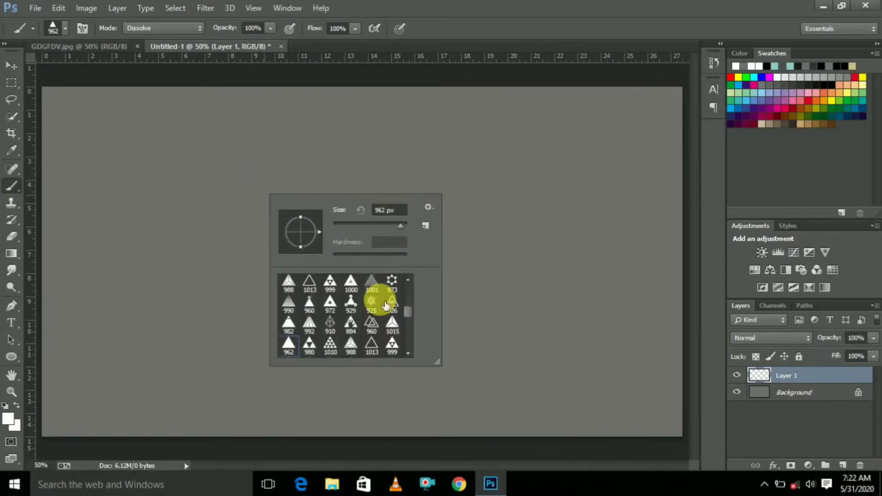
pyautogui.moveTo(329, 332)
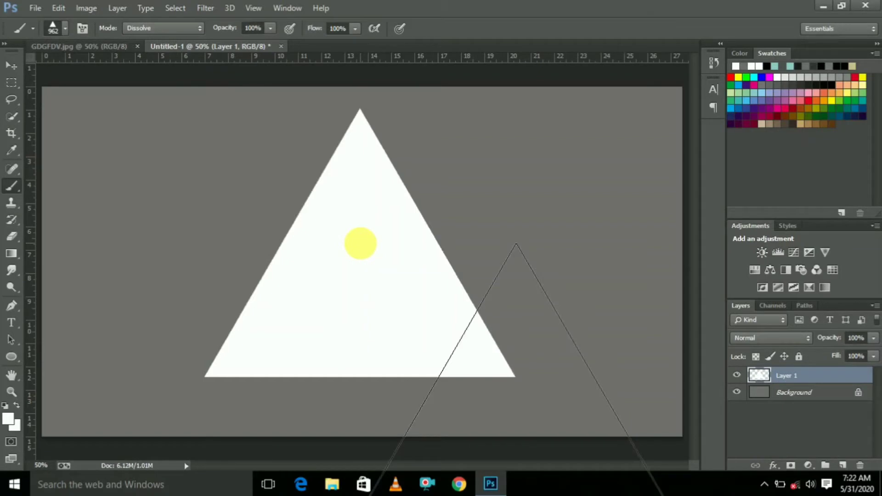
pyautogui.click(58, 8)
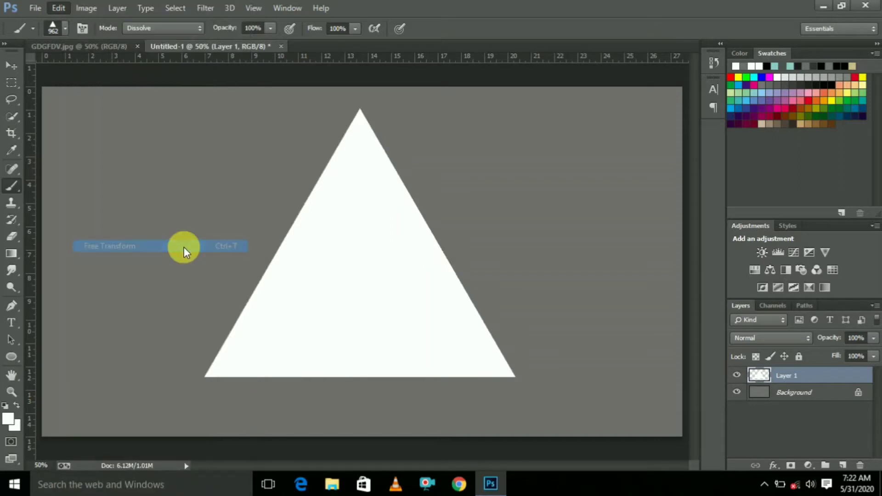
pyautogui.click(110, 246)
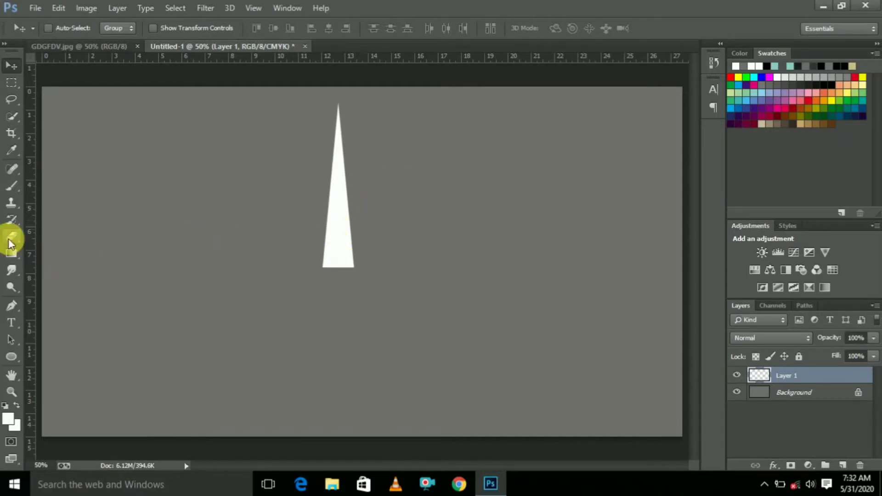
# Erase the spike's base into an angled point using the large triangle eraser tip
pyautogui.click(11, 235)
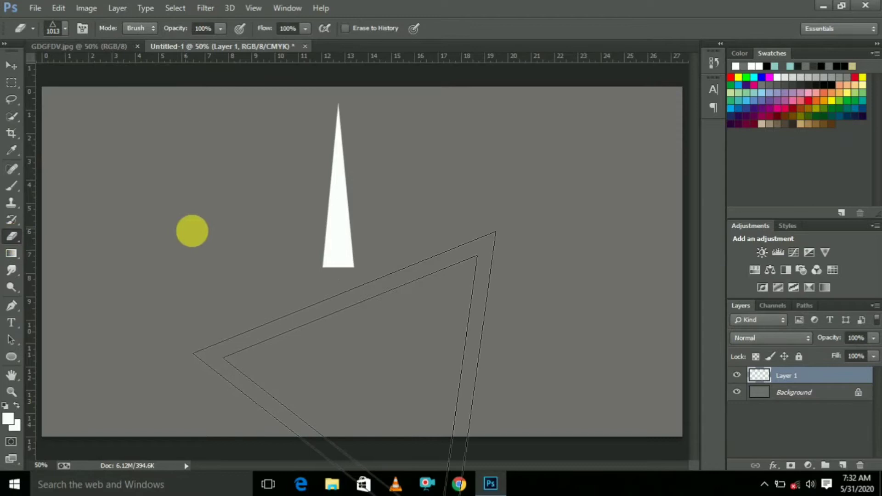
pyautogui.click(53, 28)
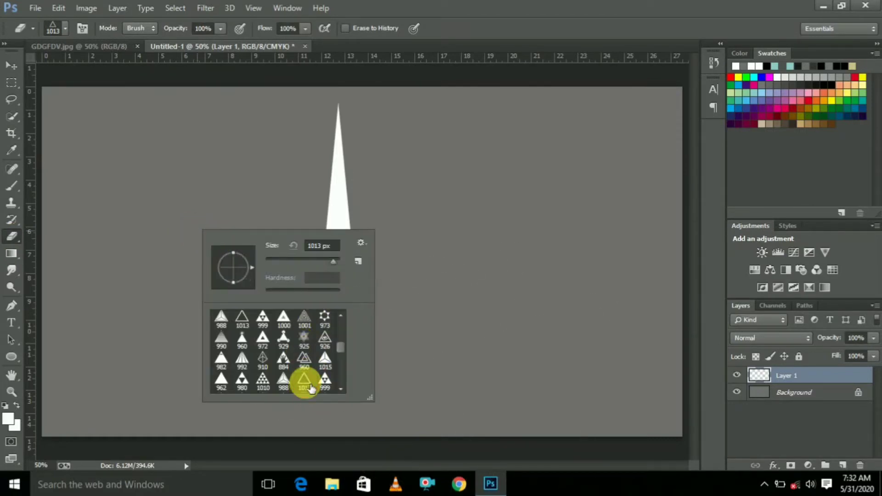
pyautogui.click(304, 383)
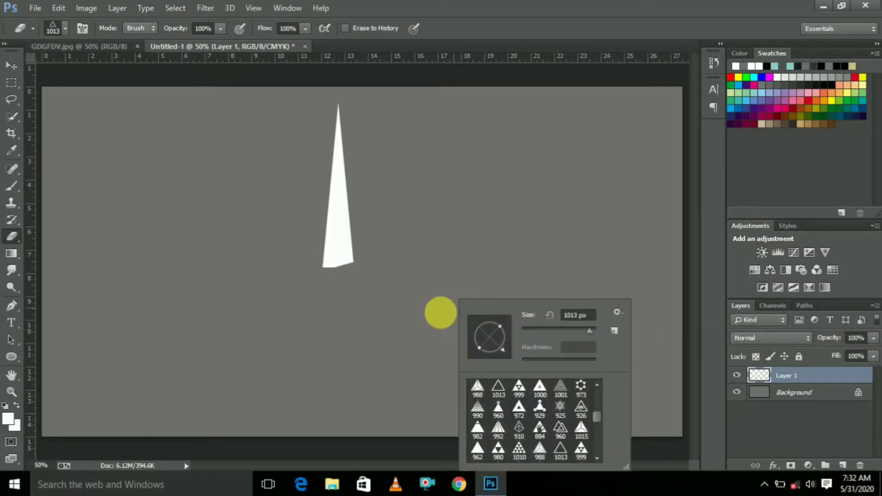
pyautogui.moveTo(481, 329)
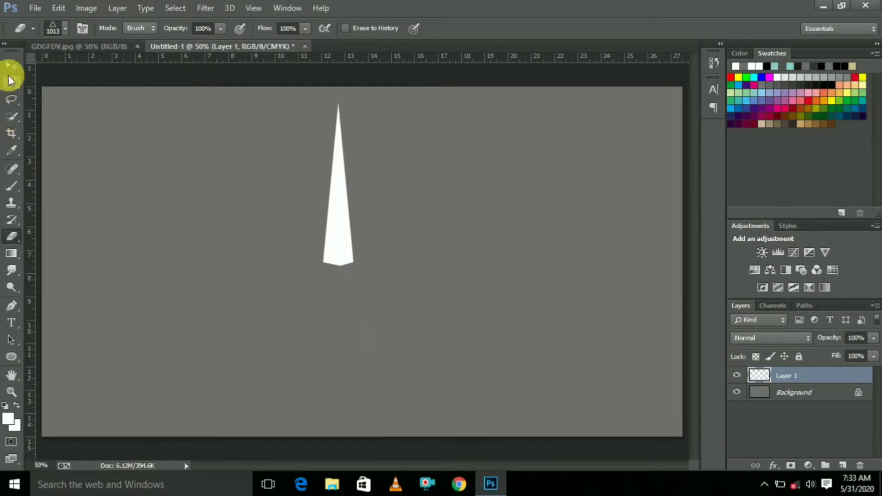
pyautogui.click(11, 66)
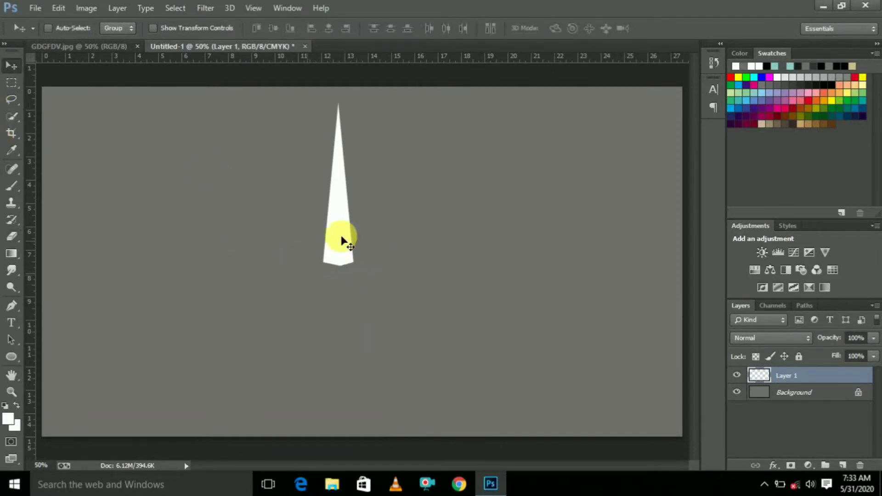
pyautogui.moveTo(509, 339)
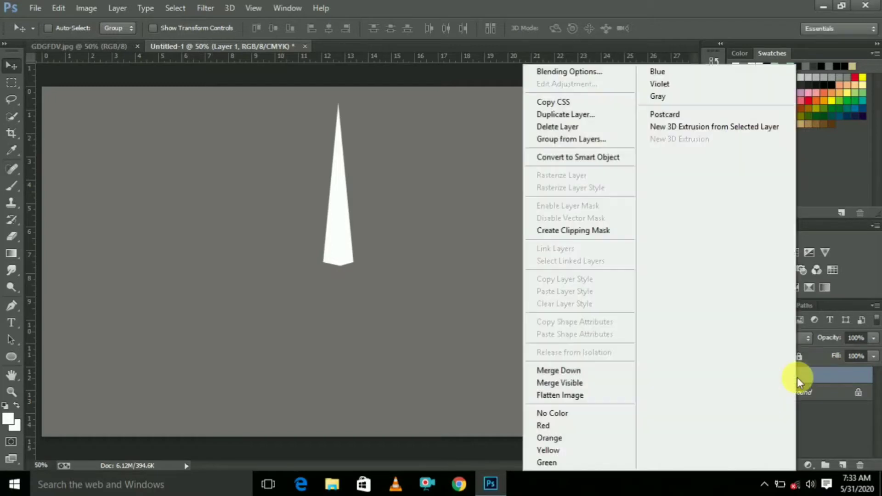
pyautogui.moveTo(585, 115)
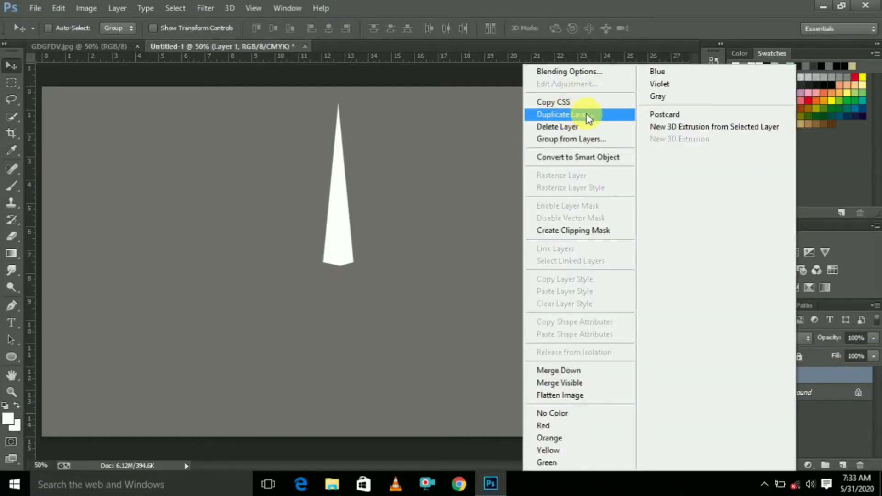
# Duplicate the spike layer and commit the rotated copy as the right arm
pyautogui.click(560, 115)
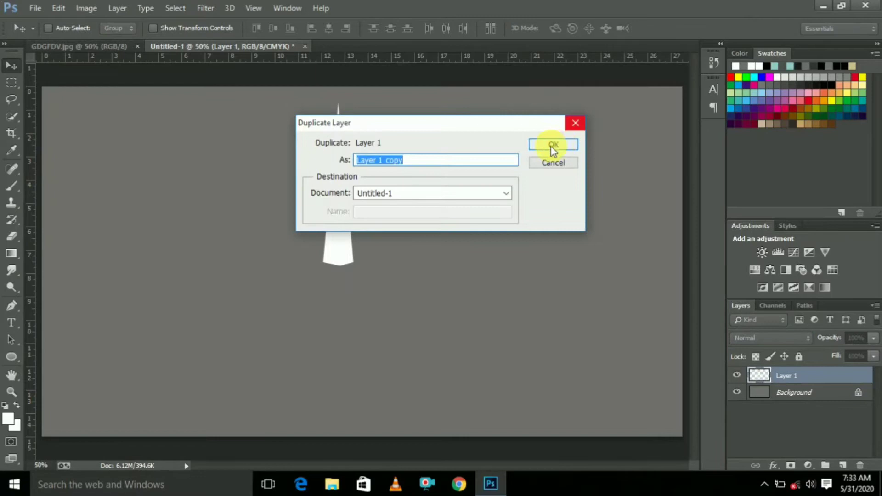
pyautogui.click(552, 145)
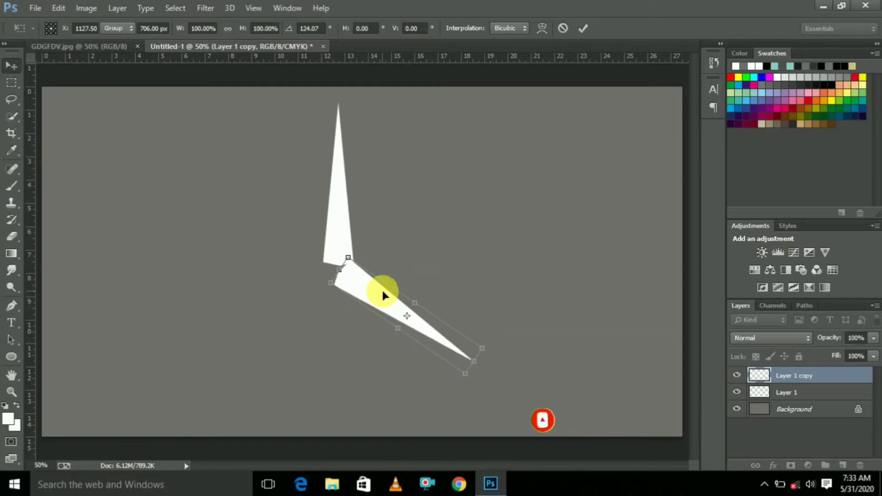
pyautogui.click(583, 28)
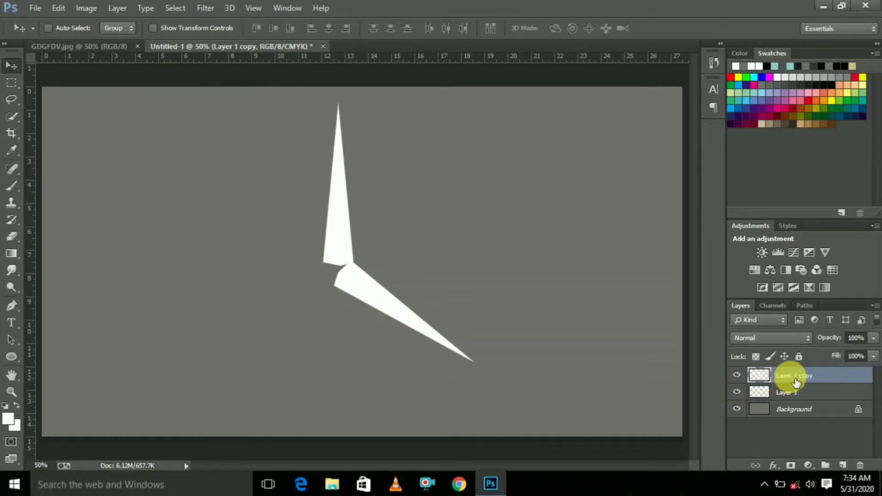
# Duplicate the rotated spike again and flip the copy horizontally for the left arm
pyautogui.rightClick(793, 375)
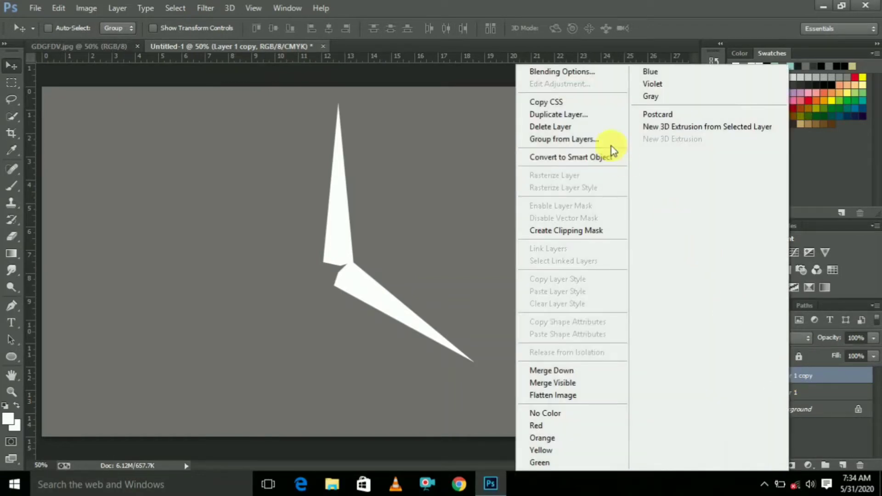
pyautogui.click(558, 115)
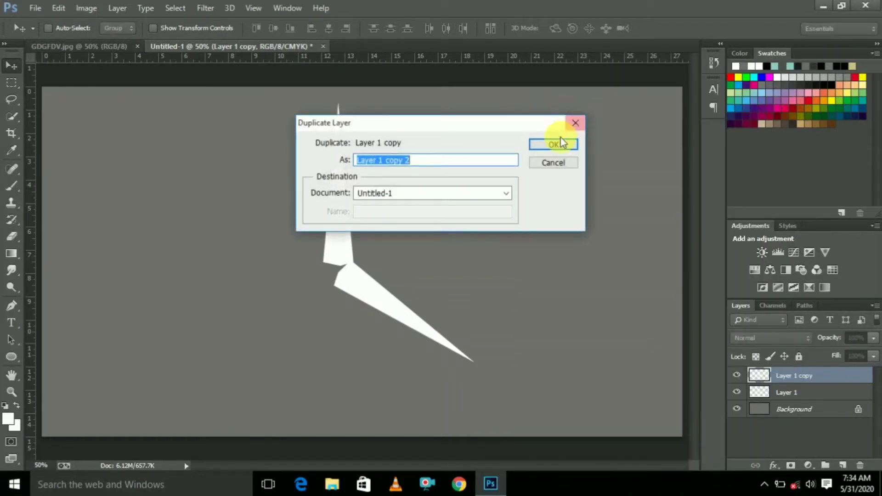
pyautogui.click(554, 144)
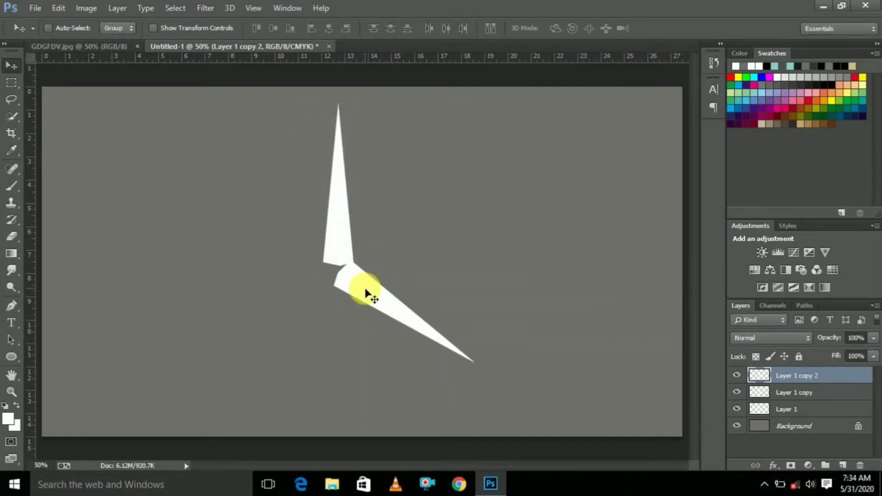
pyautogui.rightClick(366, 292)
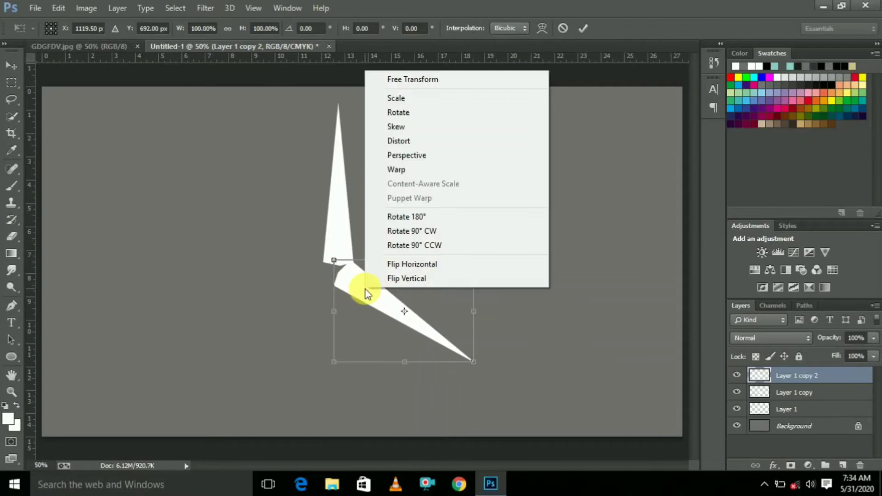
pyautogui.click(412, 264)
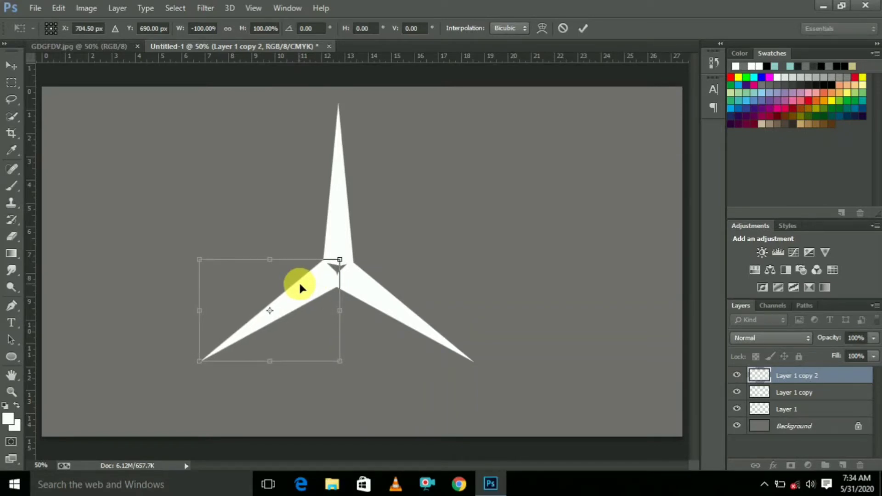
pyautogui.moveTo(304, 297)
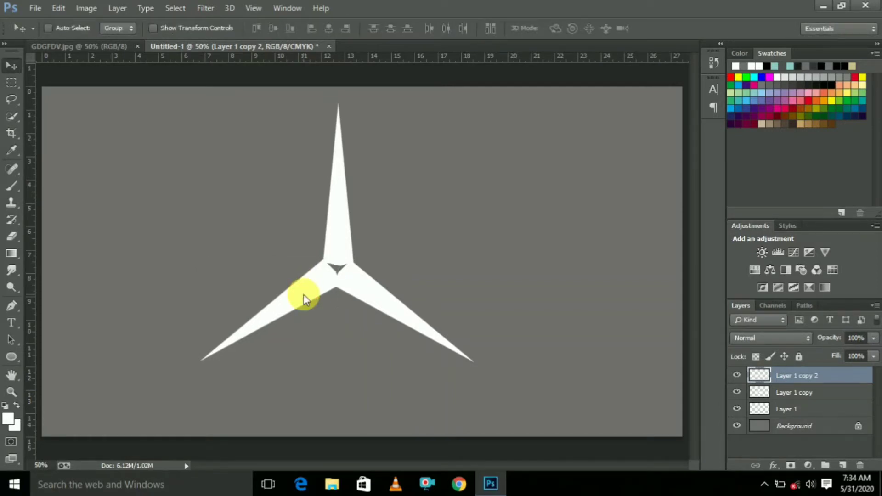
pyautogui.moveTo(346, 275)
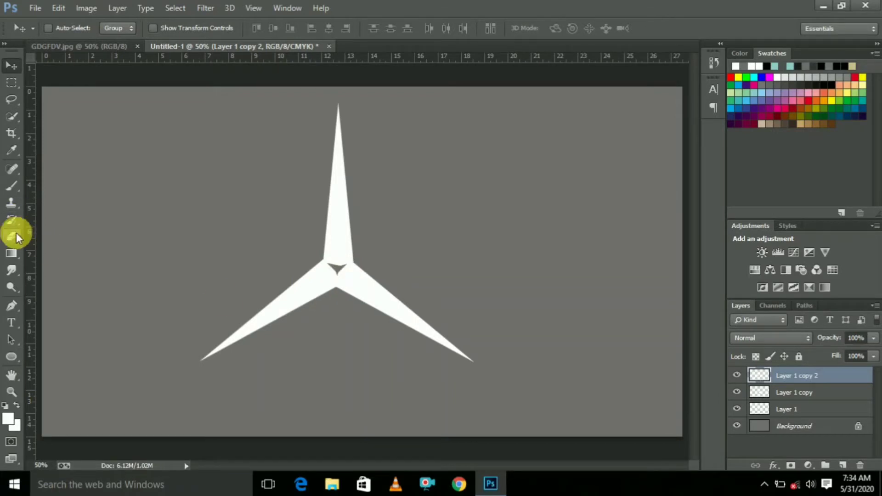
# Paint over the star's central notch with a triangle-tipped brush
pyautogui.click(11, 236)
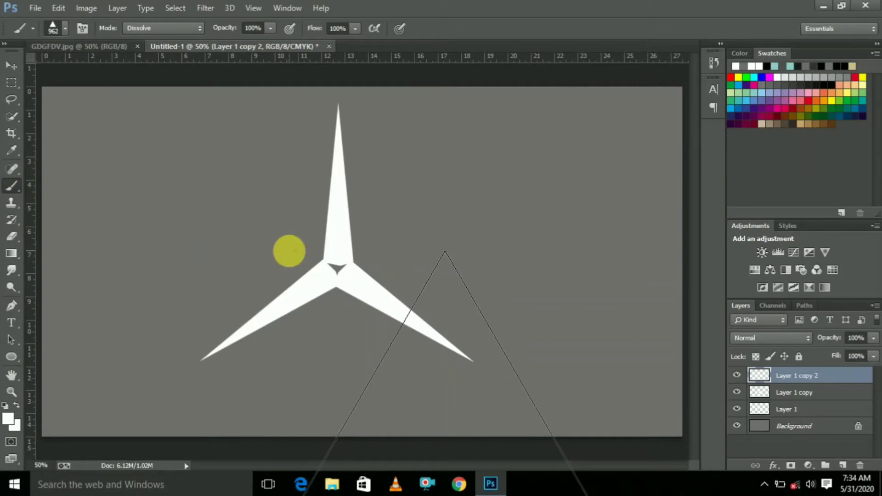
pyautogui.click(65, 28)
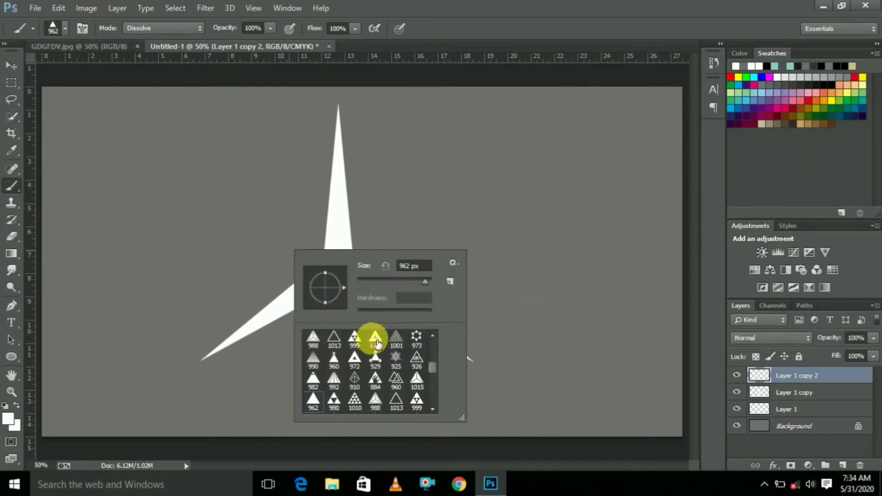
pyautogui.click(375, 337)
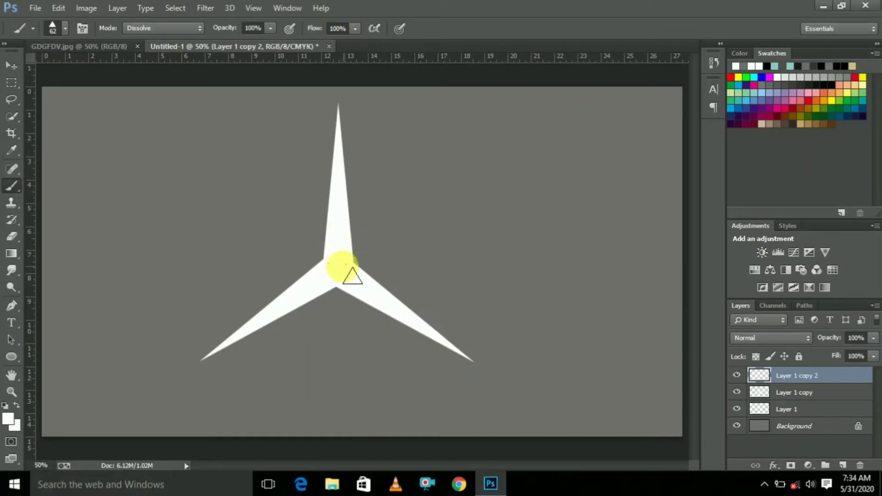
pyautogui.moveTo(385, 278)
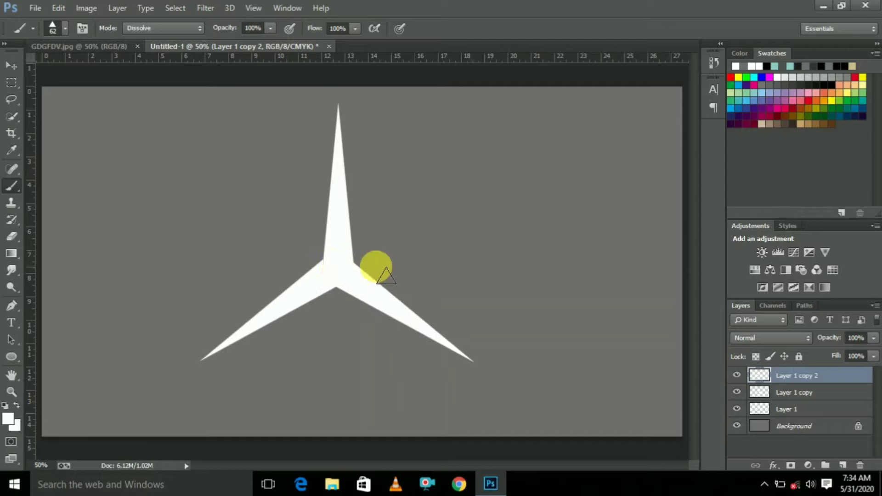
pyautogui.moveTo(485, 276)
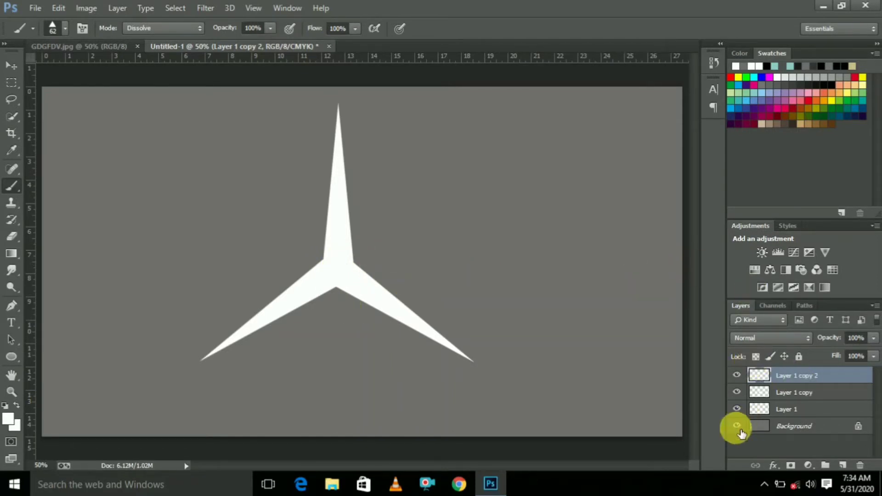
# Hide Background, Merge Visible the three arms, then show Background again
pyautogui.click(737, 426)
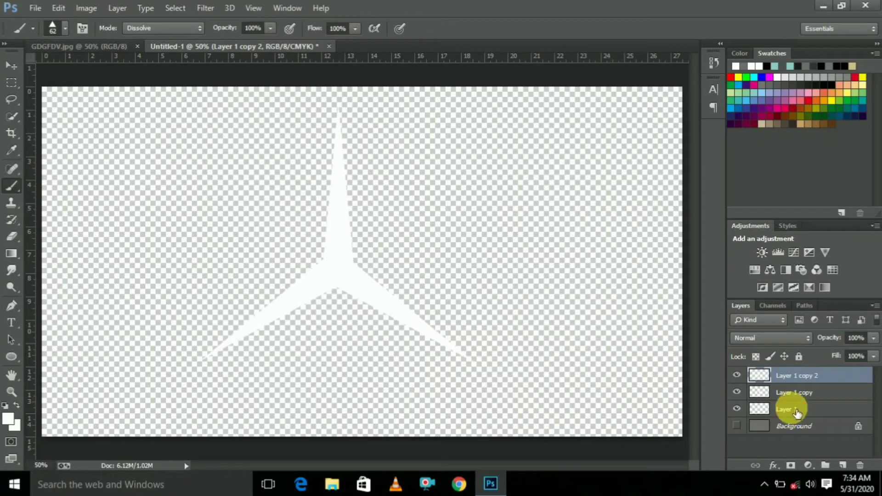
pyautogui.rightClick(793, 410)
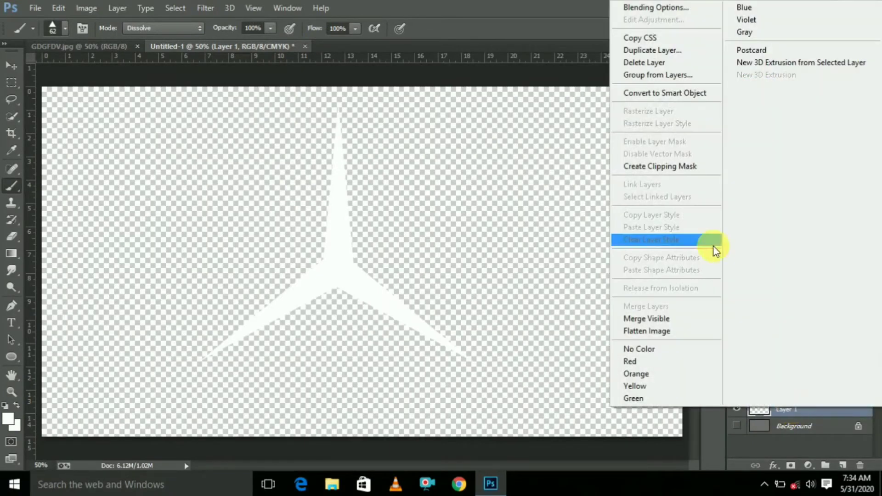
pyautogui.moveTo(667, 319)
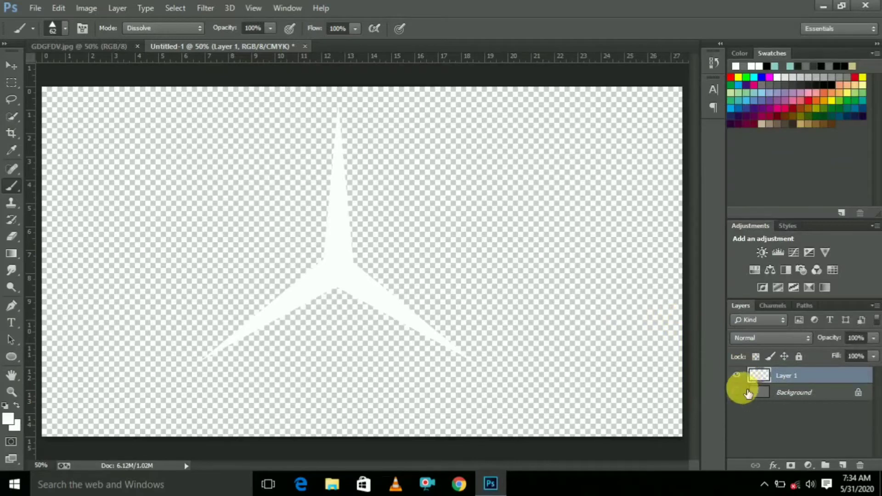
pyautogui.click(737, 392)
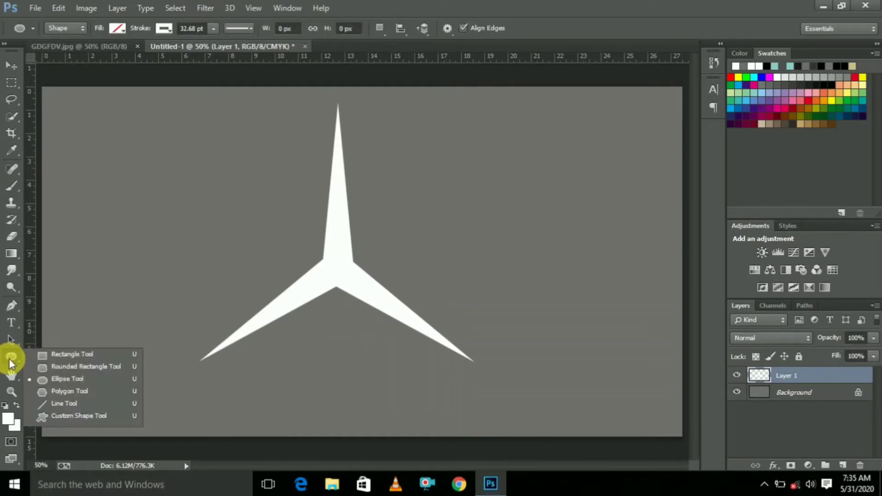
# Draw a 700×700 px white ellipse ring and move it around the star
pyautogui.click(67, 378)
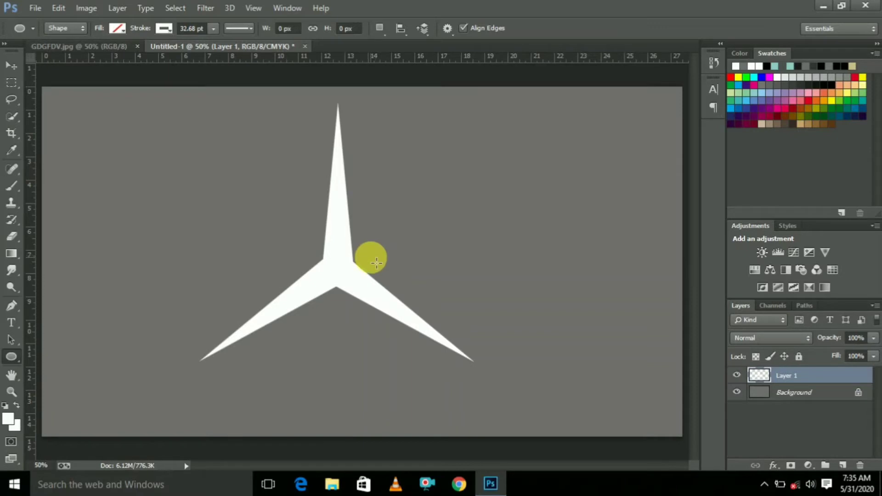
pyautogui.click(371, 260)
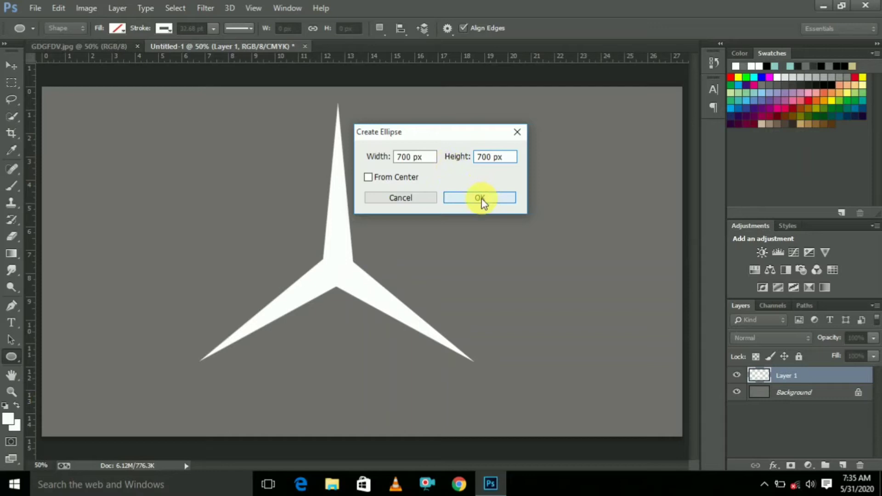
pyautogui.click(479, 198)
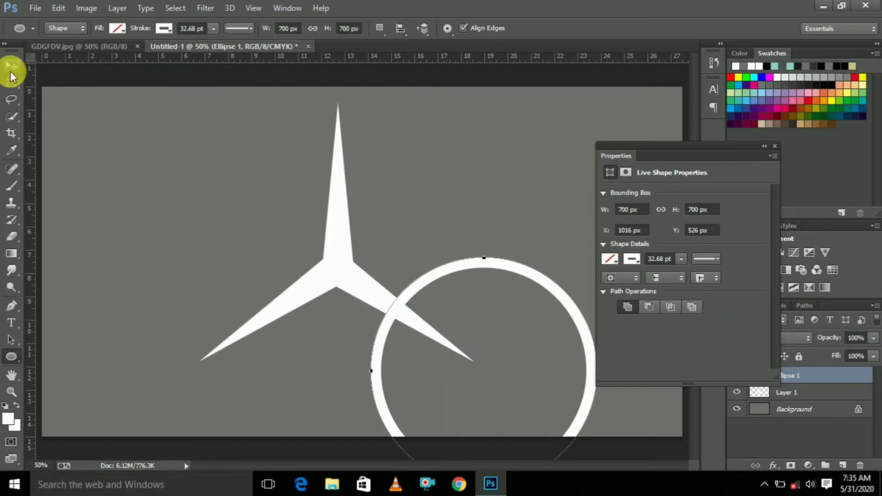
pyautogui.click(11, 65)
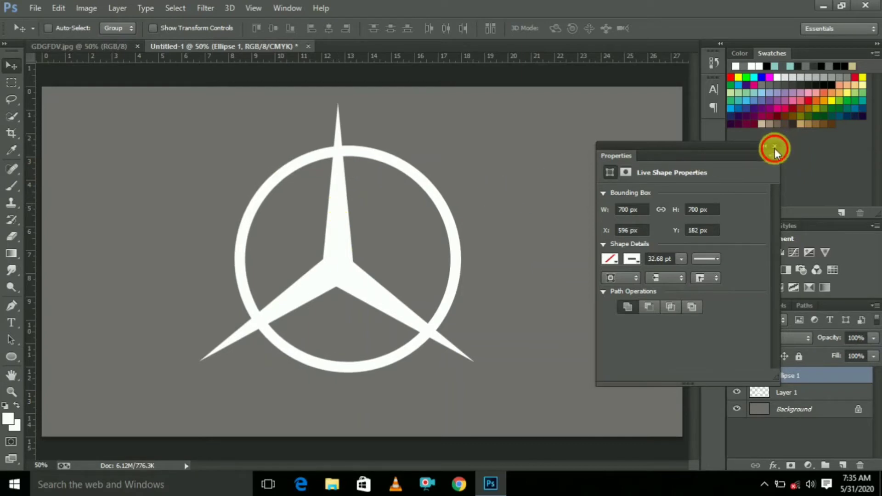
# Fit the star's arms inside the ring and hide the Background layer
pyautogui.click(786, 392)
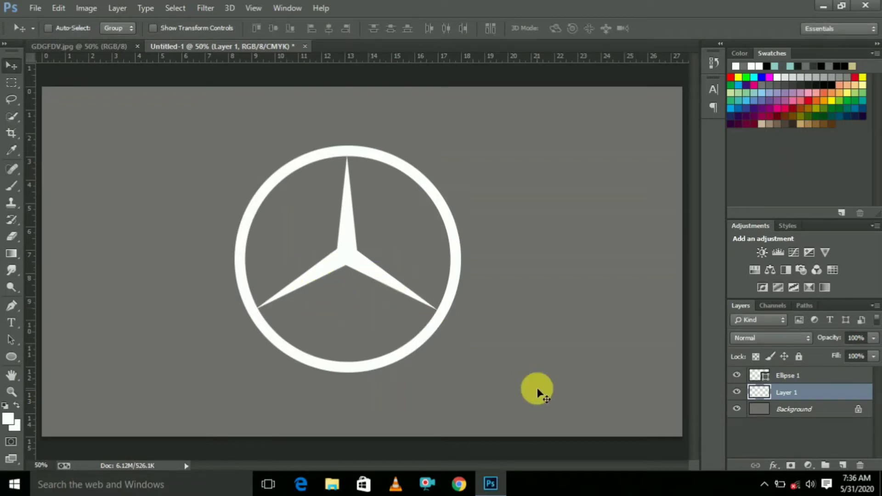
pyautogui.click(737, 409)
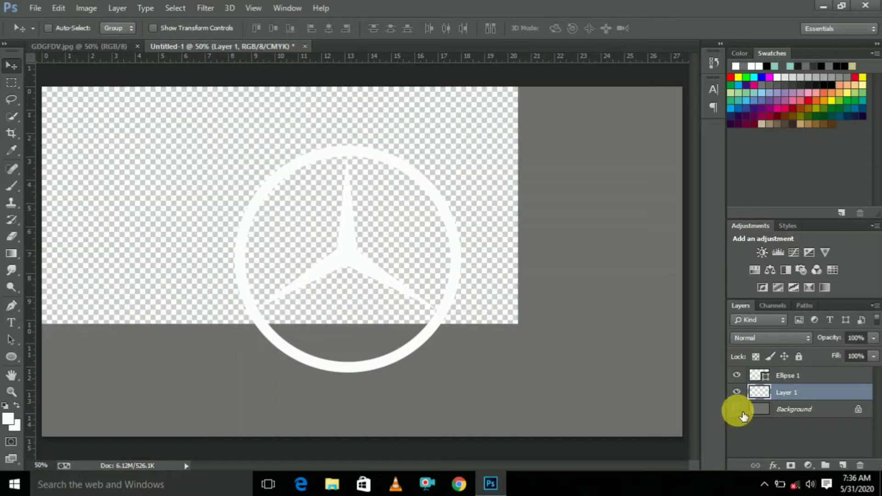
# Merge Visible the ring and star, then turn the Background eye back on
pyautogui.rightClick(786, 392)
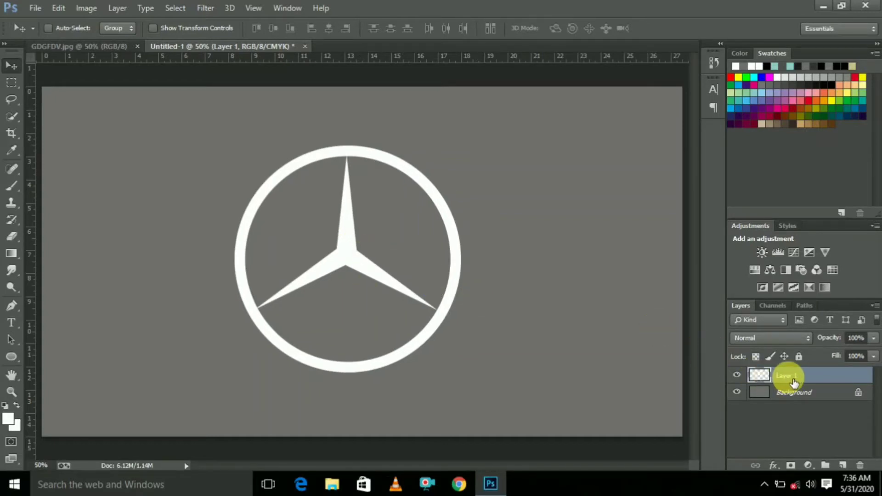
pyautogui.rightClick(787, 375)
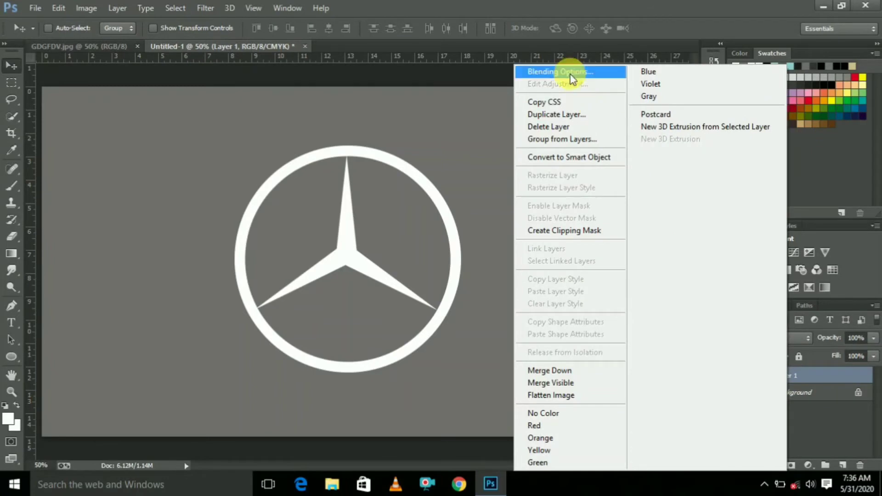
# Add Bevel & Emboss to Layer 1: Size 29, Depth 735%, Shadow Opacity 100%
pyautogui.click(567, 76)
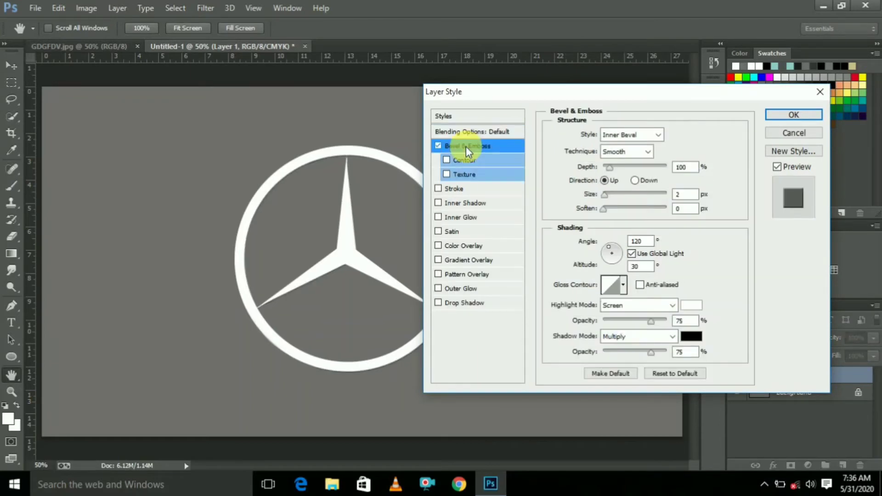
pyautogui.moveTo(624, 281)
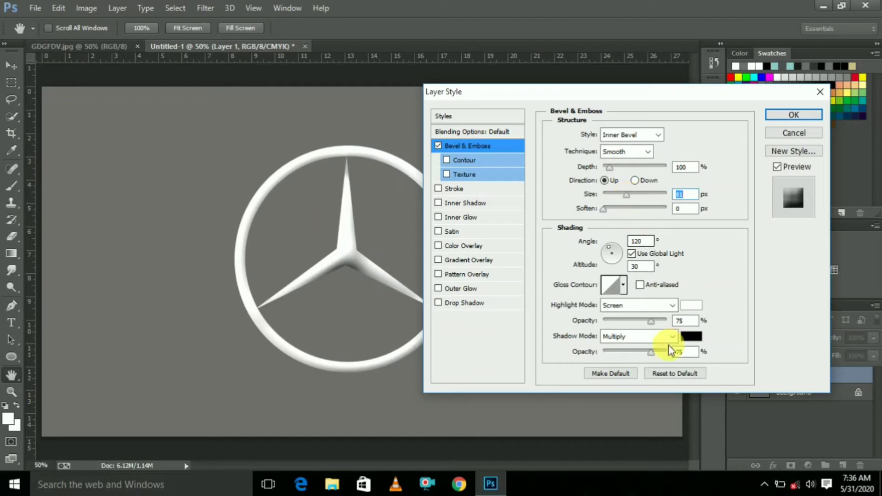
pyautogui.tripleClick(684, 351)
pyautogui.write('100')
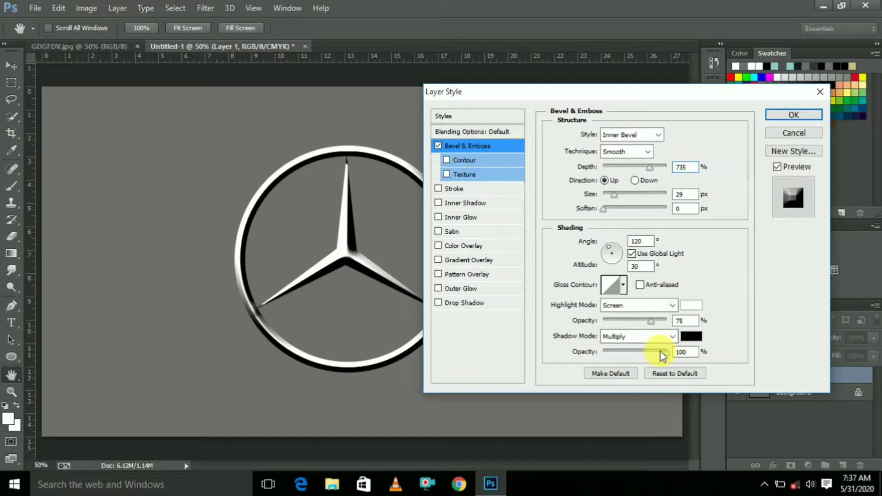
pyautogui.moveTo(714, 273)
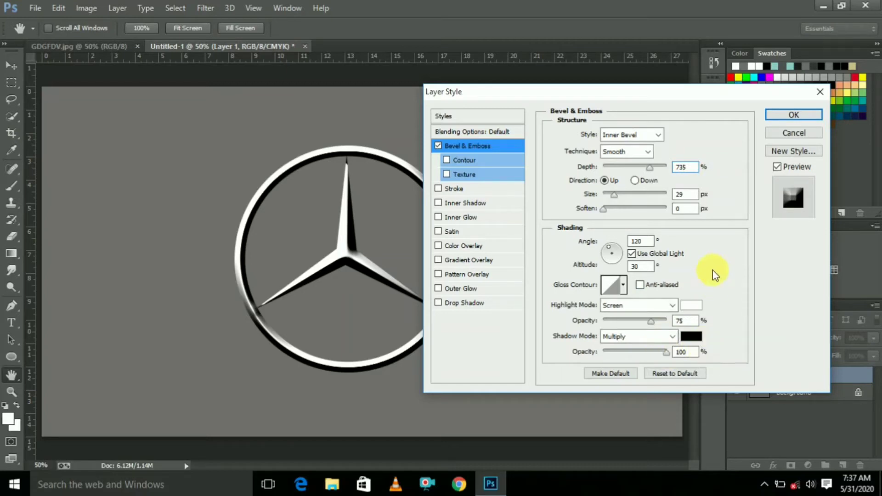
pyautogui.click(622, 284)
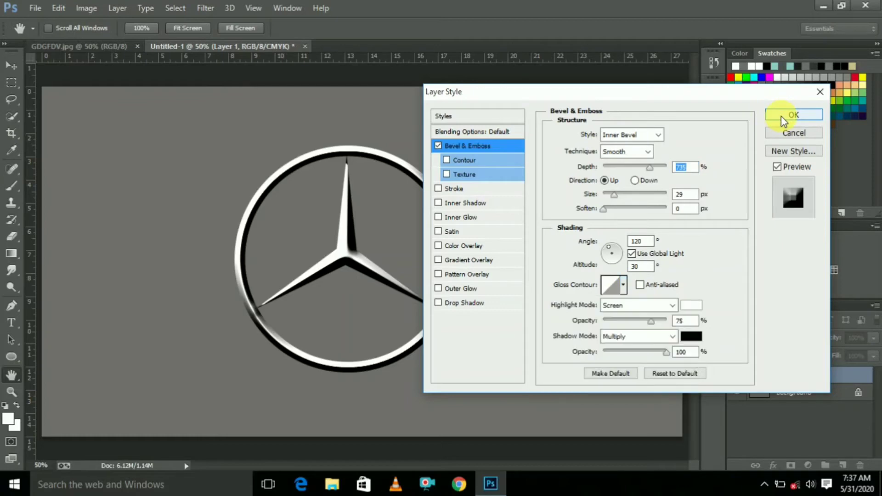
pyautogui.click(793, 115)
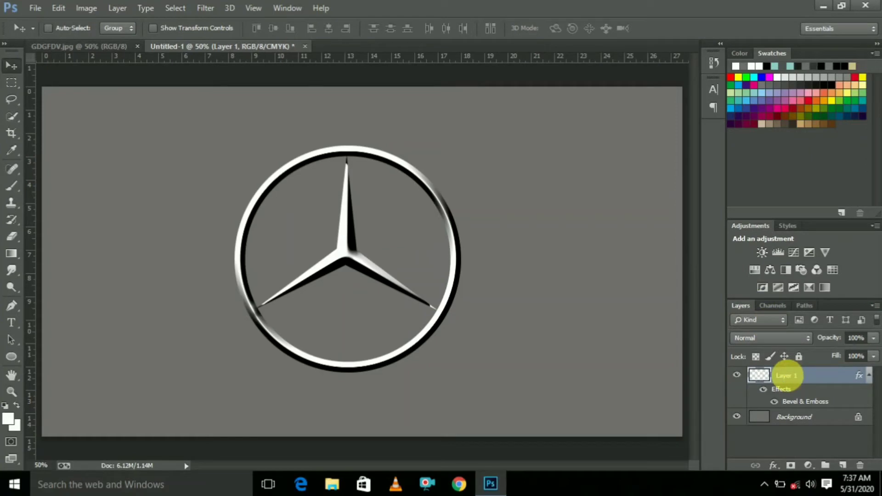
# Extrude the emblem layer into a 3D object in the 3D workspace and show the layer list
pyautogui.rightClick(787, 375)
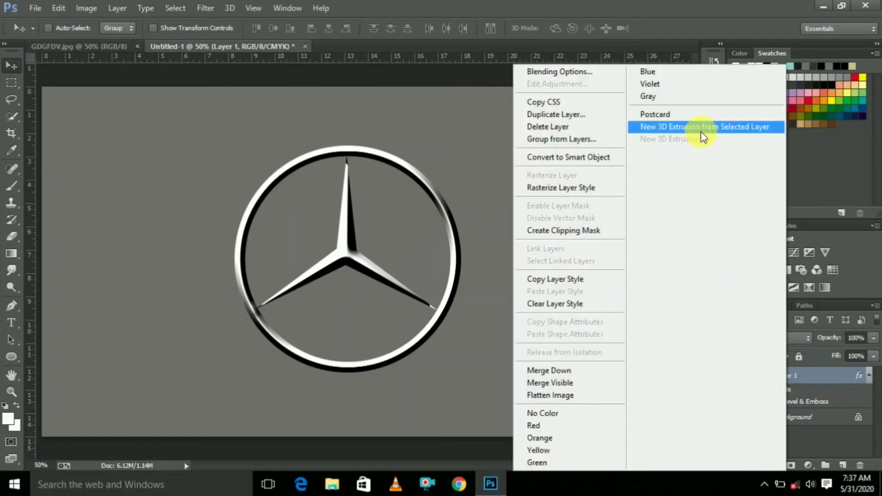
pyautogui.click(698, 130)
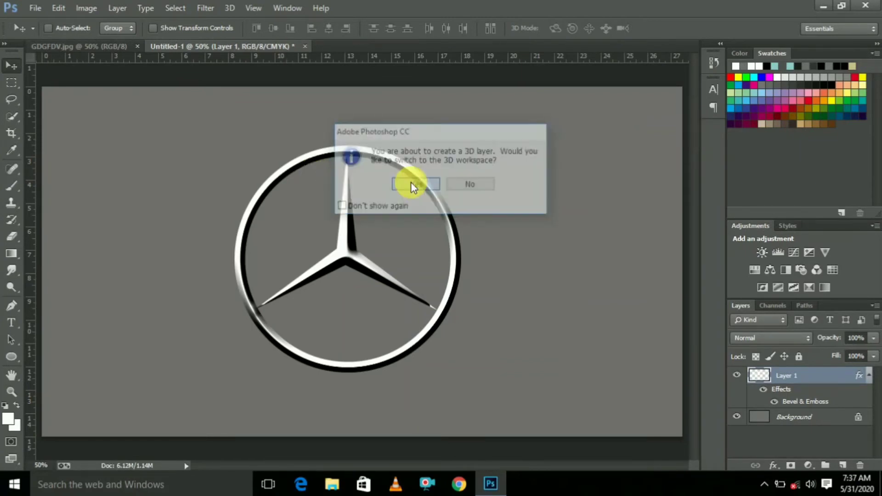
pyautogui.click(416, 184)
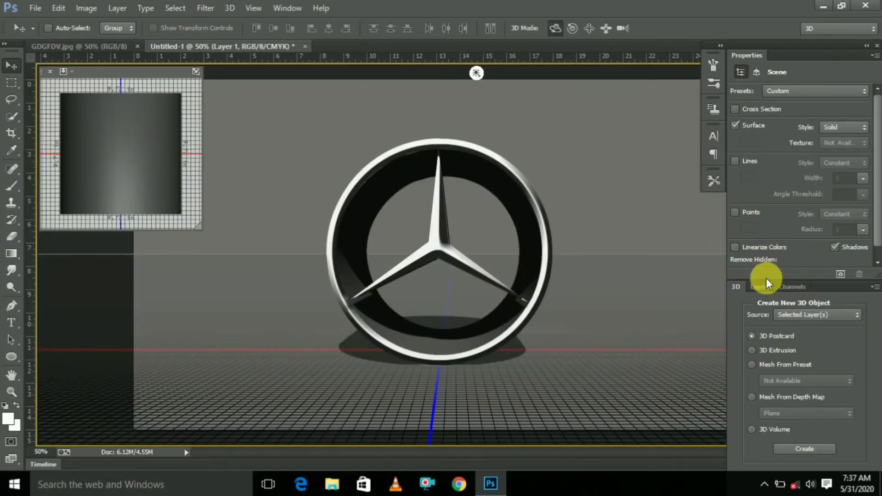
pyautogui.click(760, 286)
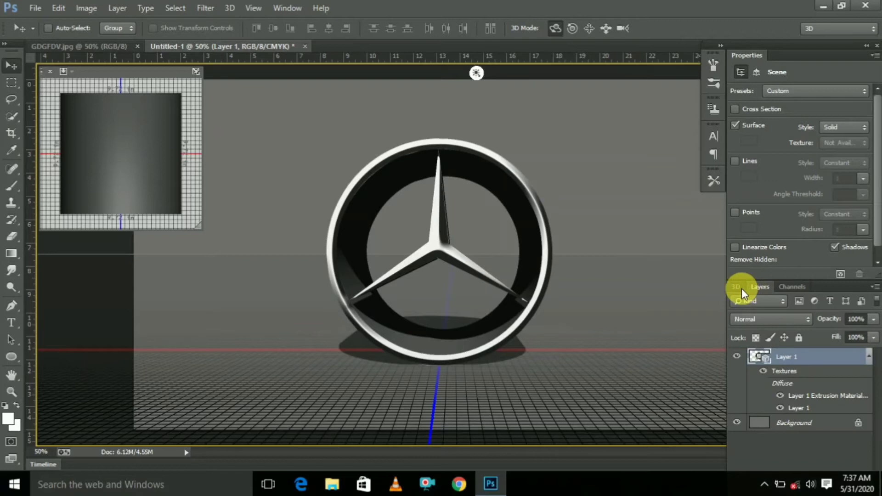
# Apply the Bevel With Contour preset to the star mesh, zero its extrusion, and disable shadows
pyautogui.click(735, 286)
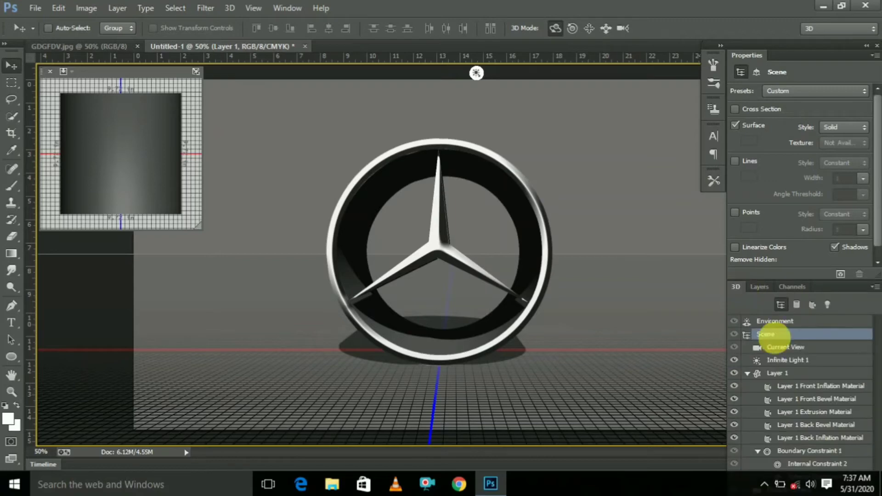
pyautogui.click(779, 373)
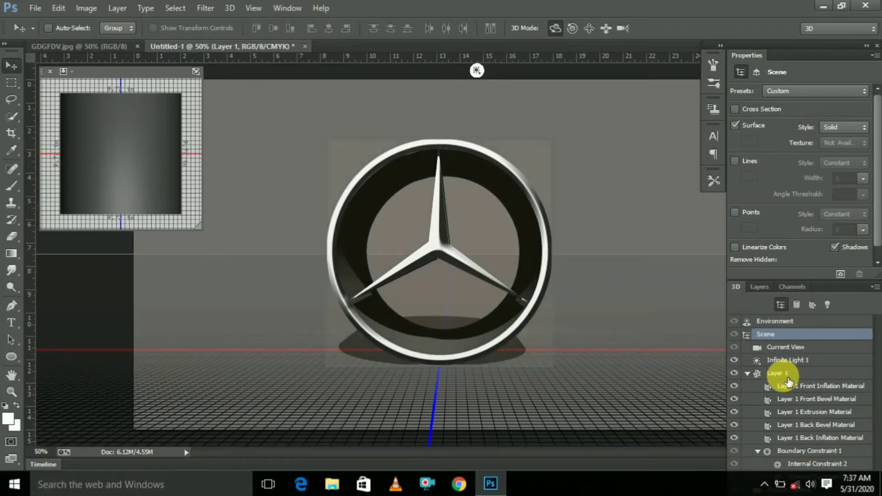
pyautogui.click(778, 373)
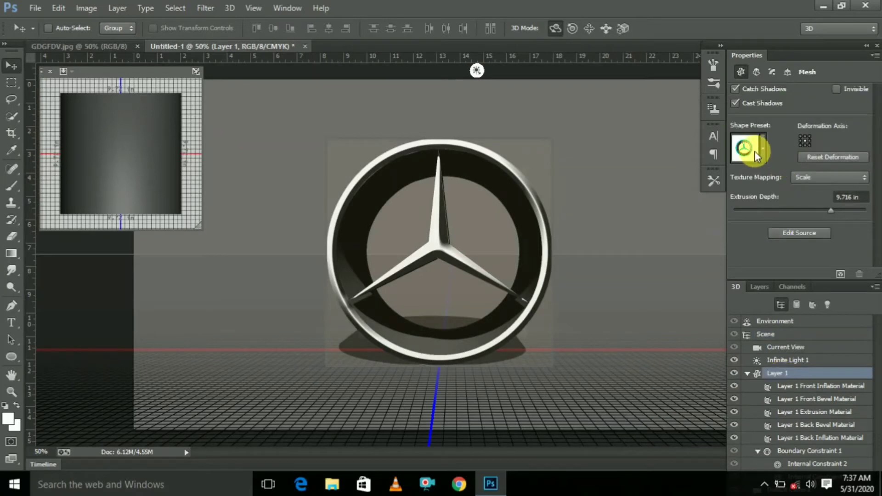
pyautogui.click(749, 147)
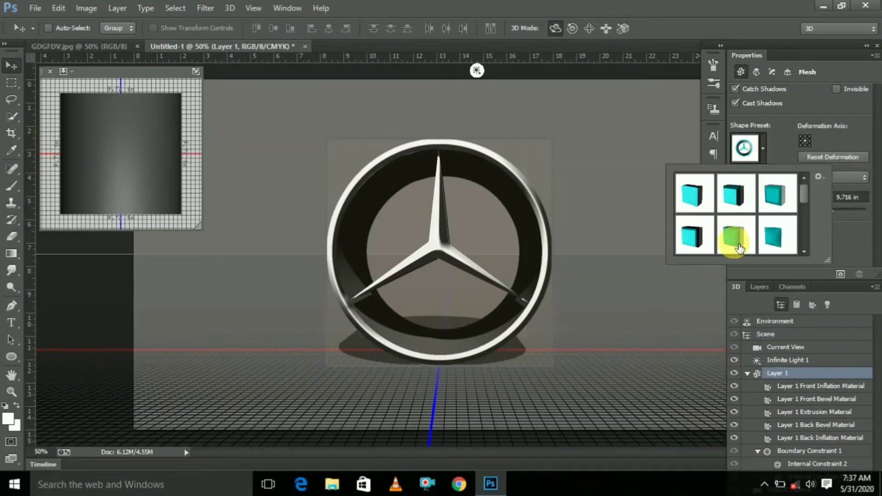
pyautogui.click(734, 241)
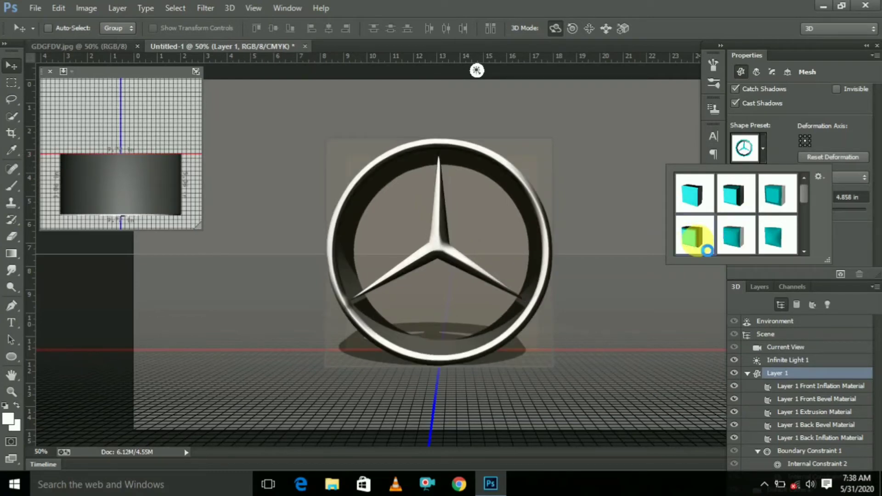
pyautogui.moveTo(695, 239)
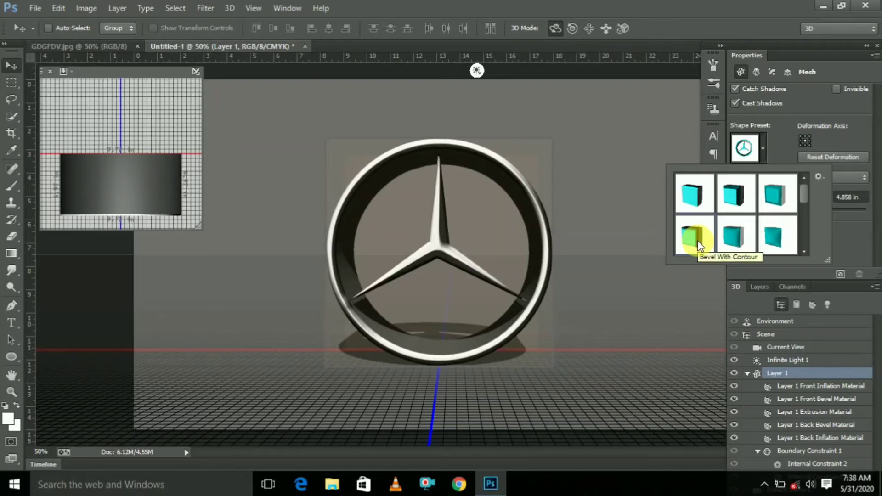
pyautogui.moveTo(779, 191)
pyautogui.write('0')
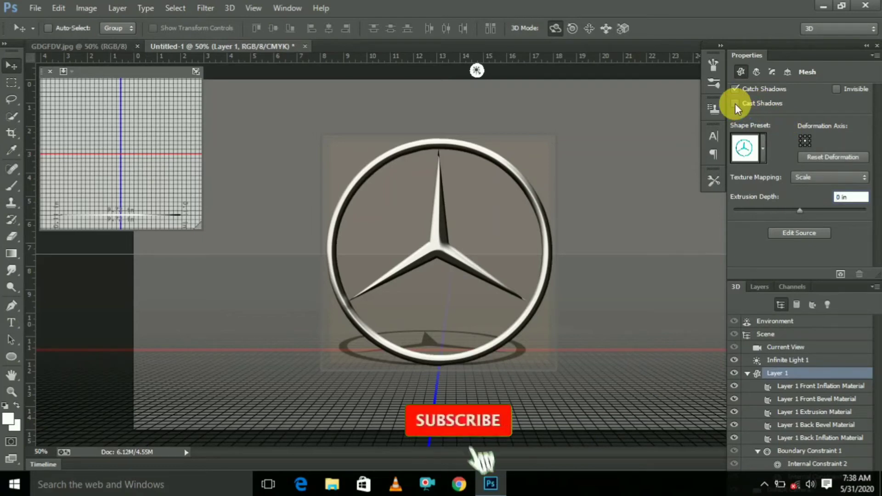
pyautogui.click(735, 88)
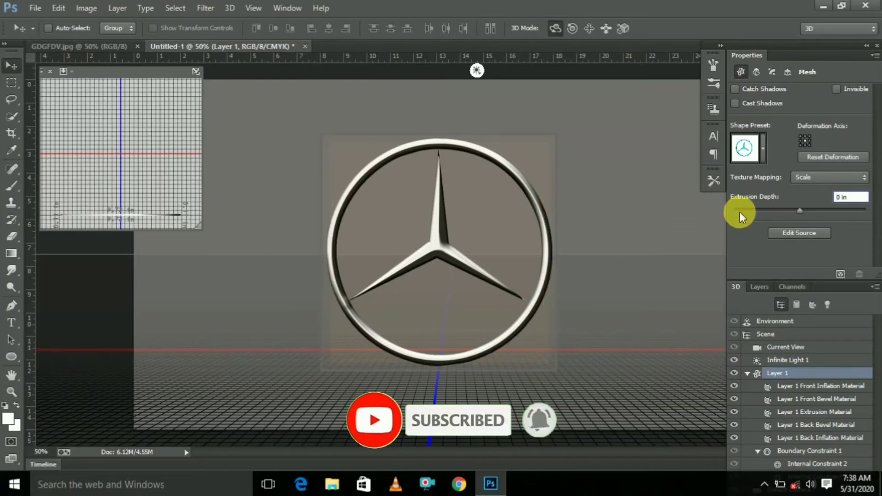
pyautogui.moveTo(824, 34)
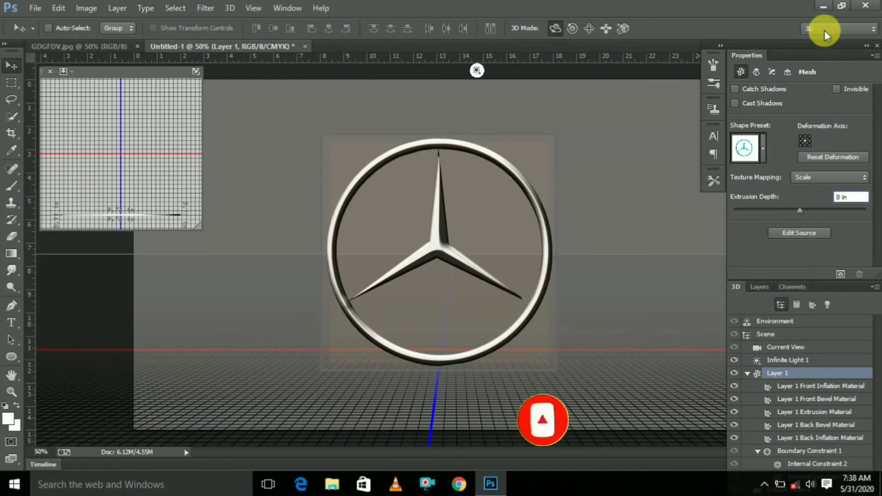
# Switch to the Essentials workspace and open Layer 1's options to rasterize the 3D star
pyautogui.click(838, 28)
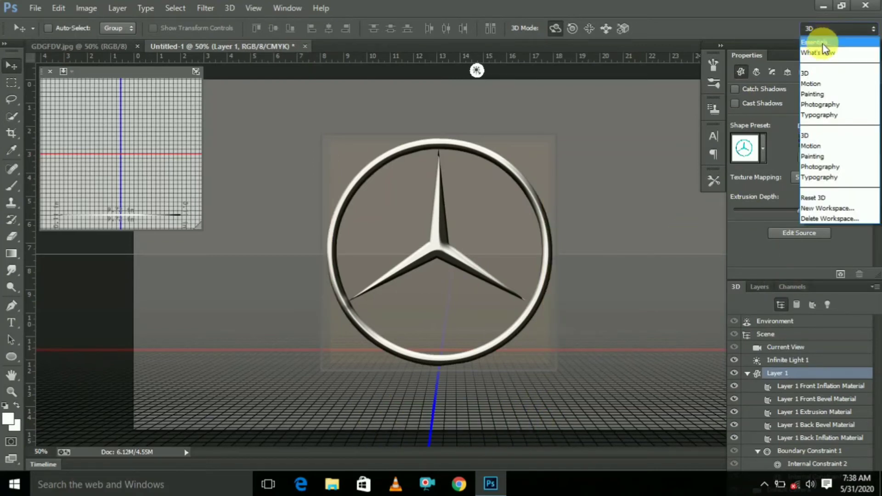
pyautogui.click(820, 40)
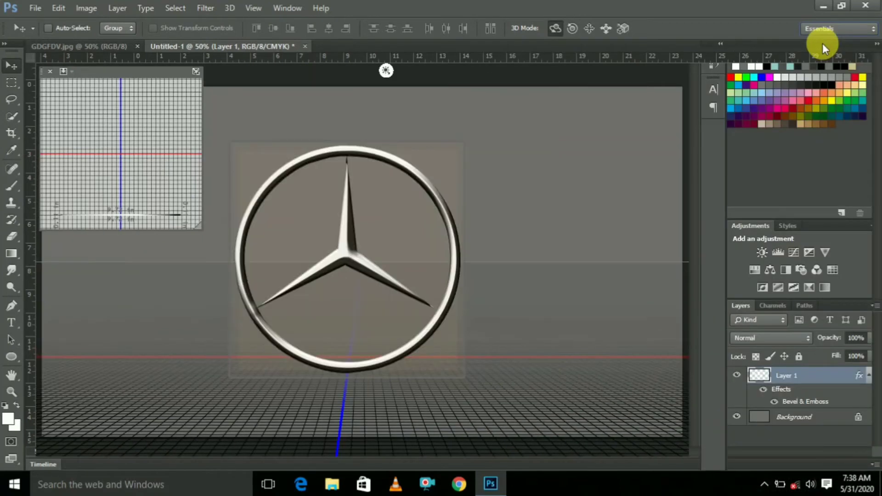
pyautogui.click(786, 375)
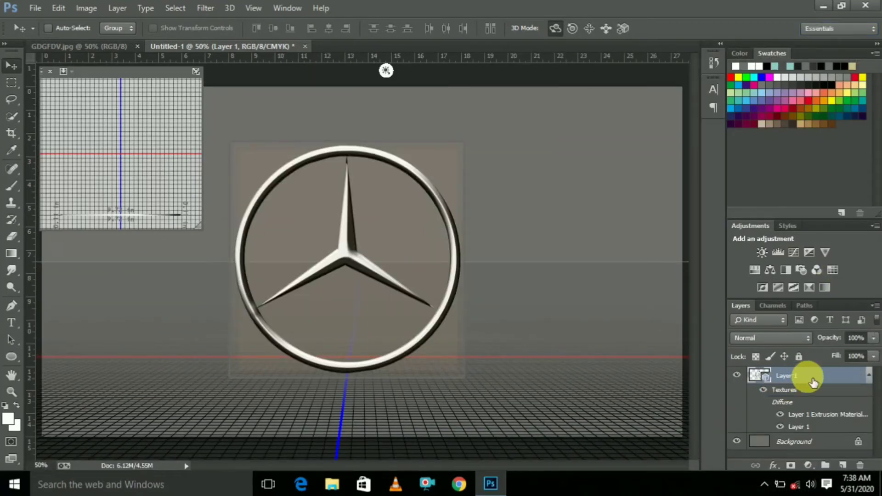
pyautogui.rightClick(787, 376)
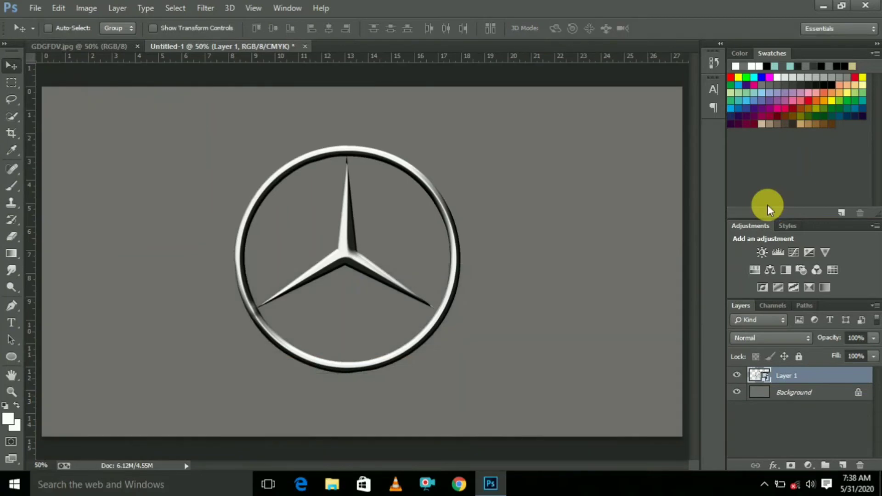
pyautogui.moveTo(397, 312)
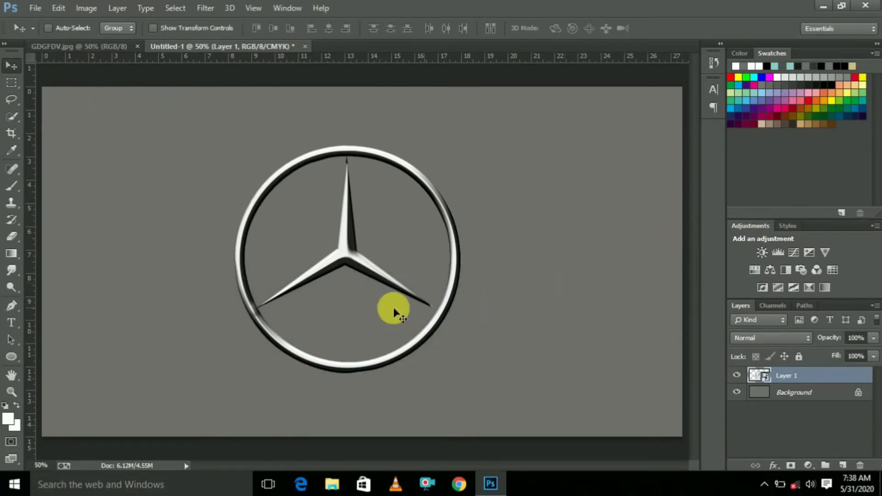
pyautogui.moveTo(383, 360)
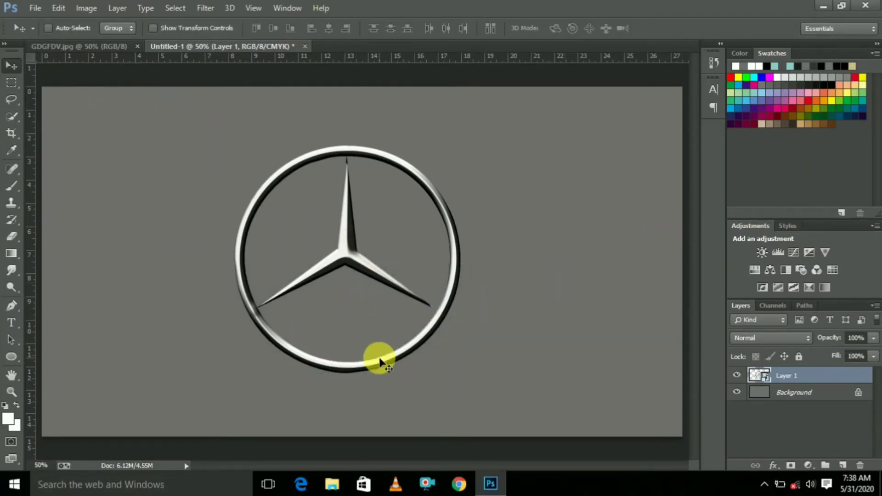
pyautogui.moveTo(276, 329)
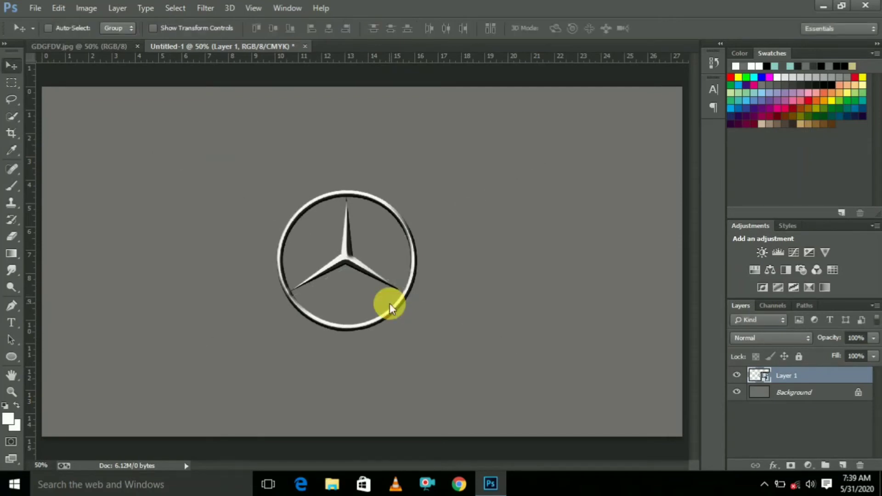
# Commit the star's smaller size, select all, and open the canvas context menu
pyautogui.press('ctrl+a')
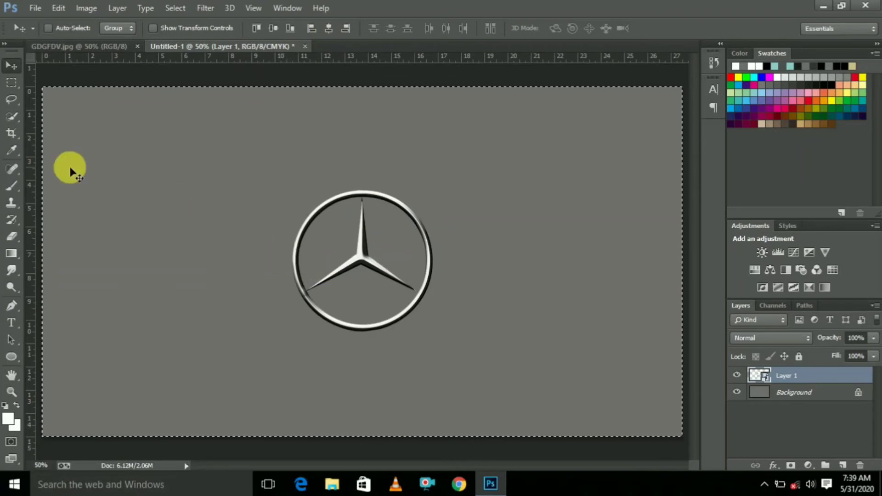
pyautogui.rightClick(145, 145)
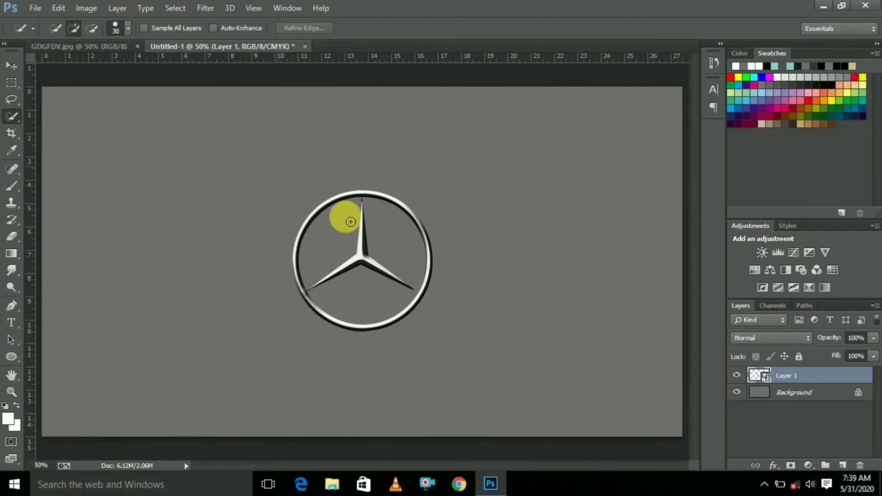
pyautogui.moveTo(453, 329)
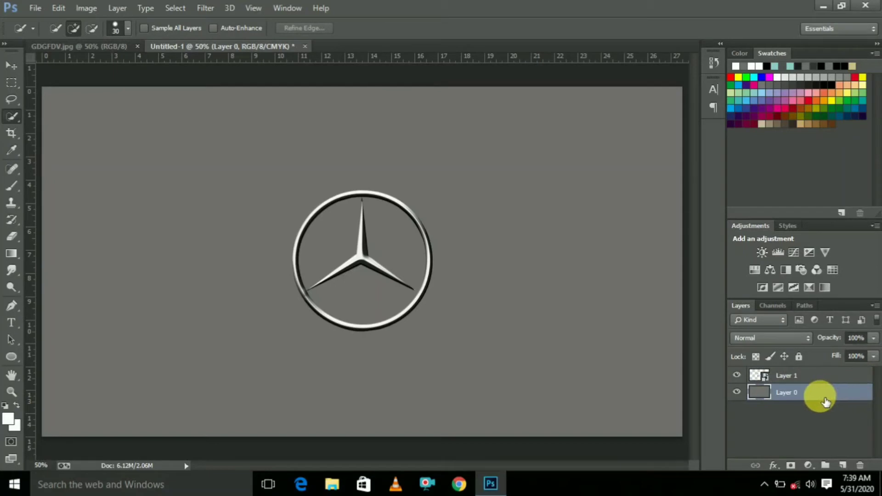
# Give Layer 0 an Orange, Yellow, Orange gradient overlay at a -120° angle
pyautogui.rightClick(787, 392)
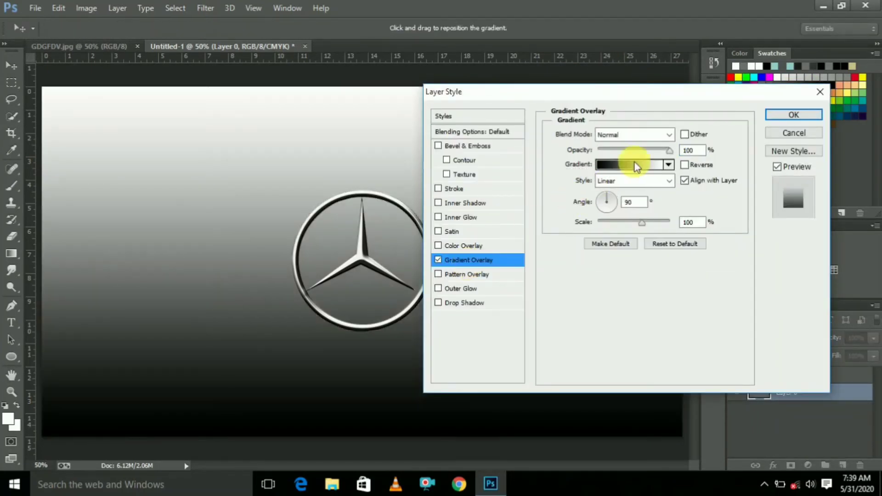
pyautogui.click(630, 164)
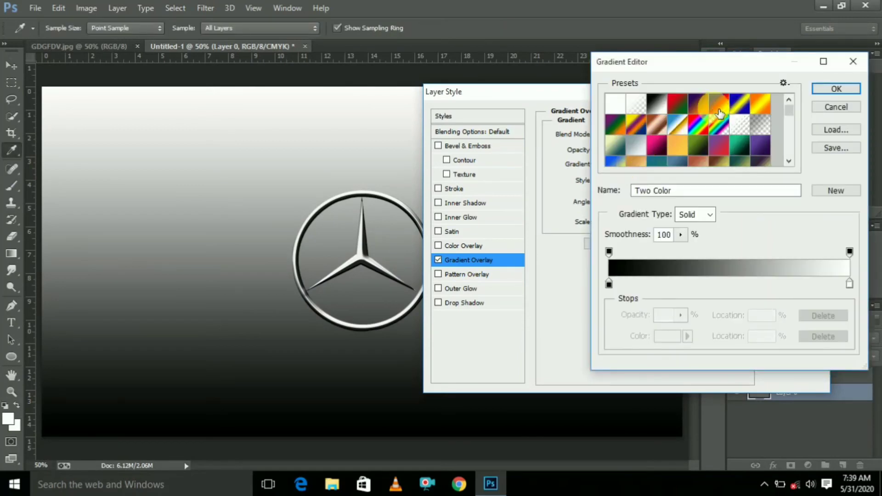
pyautogui.click(760, 106)
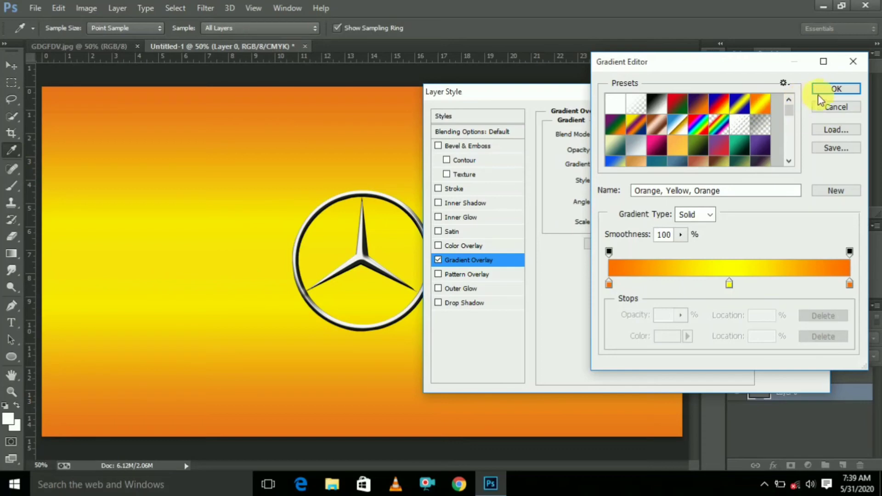
pyautogui.click(837, 88)
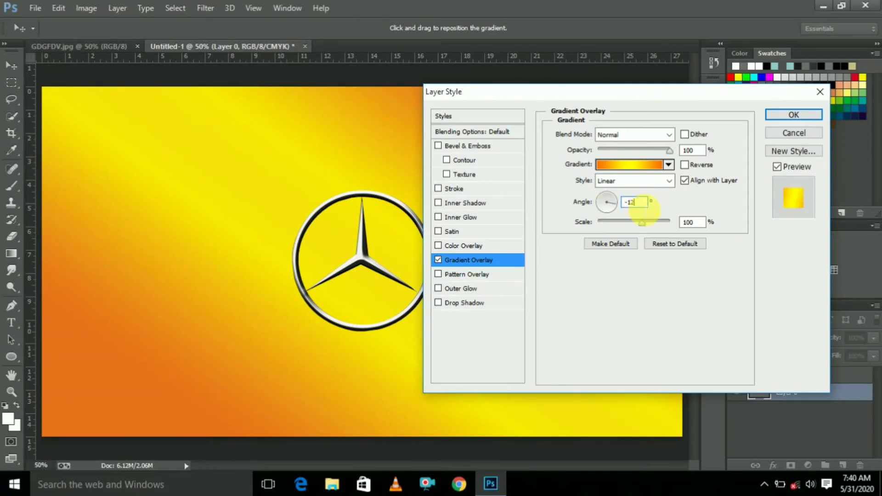
pyautogui.write('-120')
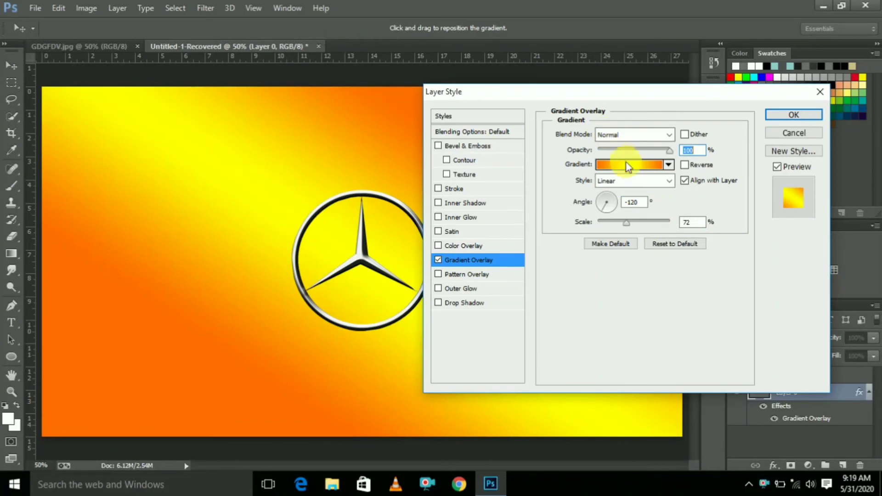
# Reopen the gradient editor and set the left colour stop to dark grey
pyautogui.click(630, 165)
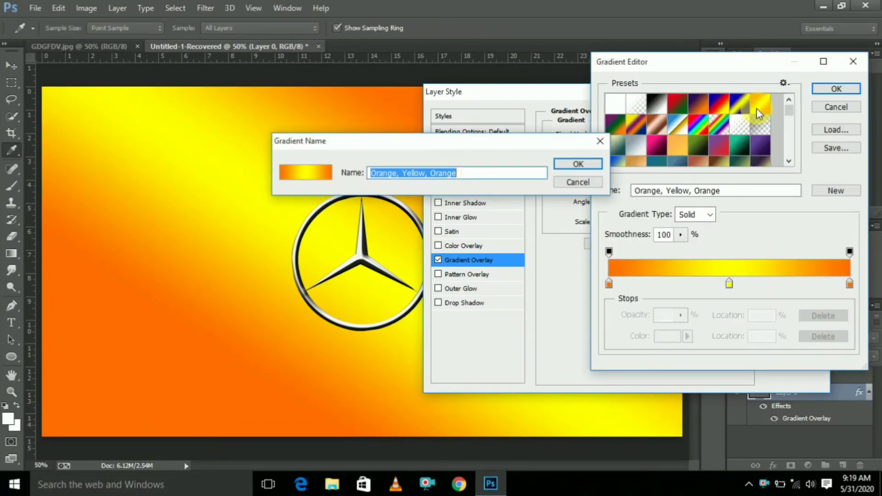
pyautogui.click(577, 163)
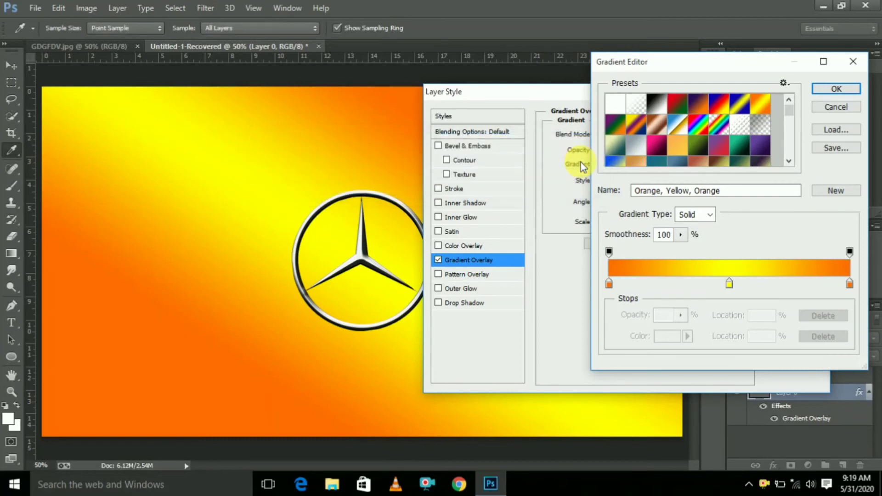
pyautogui.moveTo(599, 315)
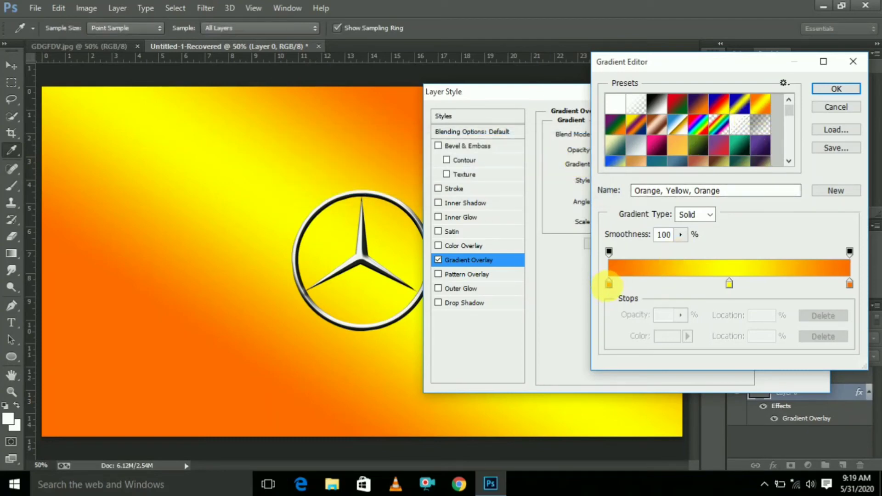
pyautogui.click(608, 283)
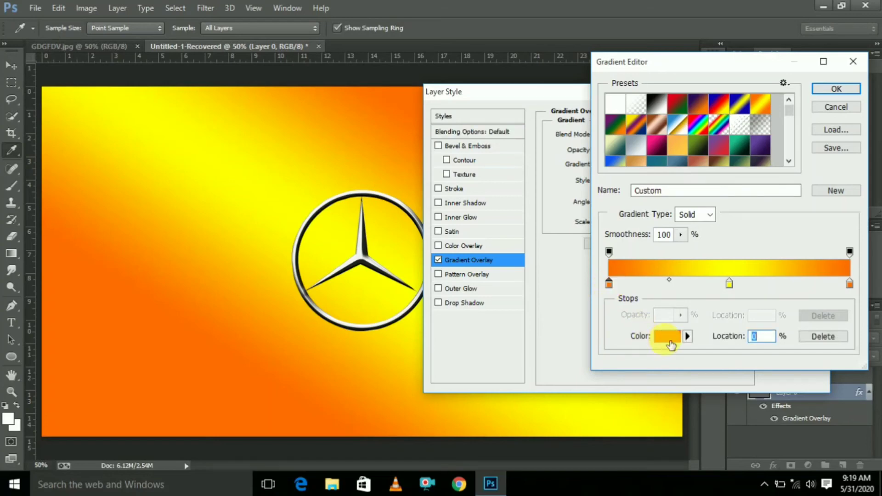
pyautogui.click(667, 336)
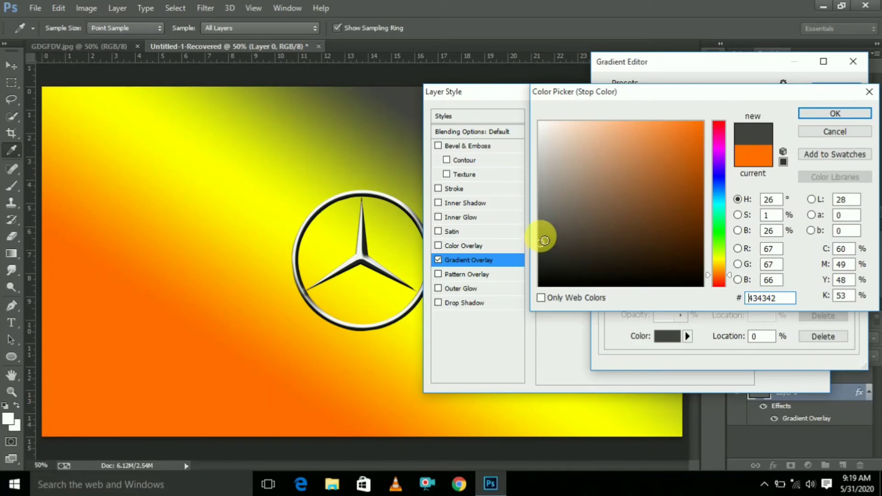
pyautogui.click(544, 243)
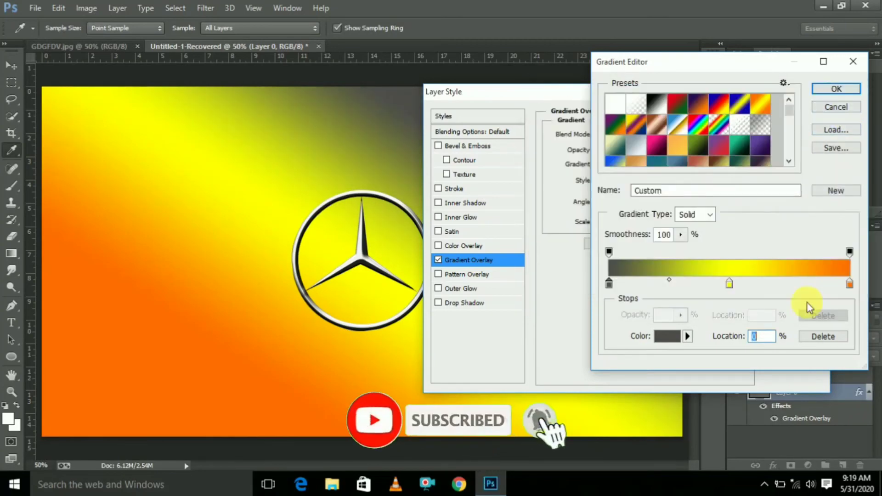
# Set the gradient's right colour stop to dark grey
pyautogui.click(850, 283)
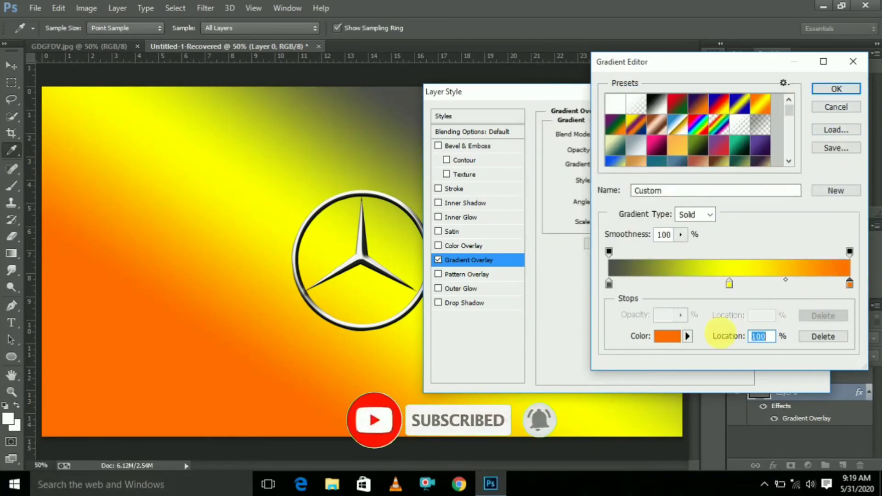
pyautogui.click(667, 336)
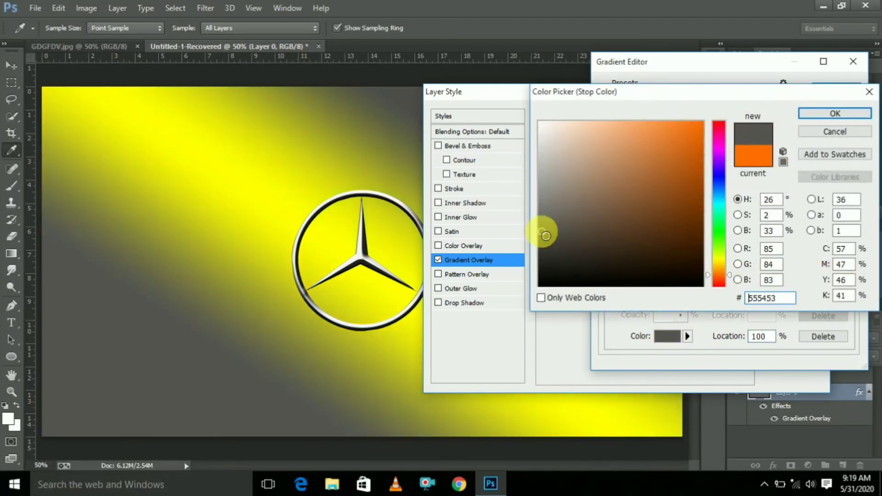
pyautogui.click(546, 231)
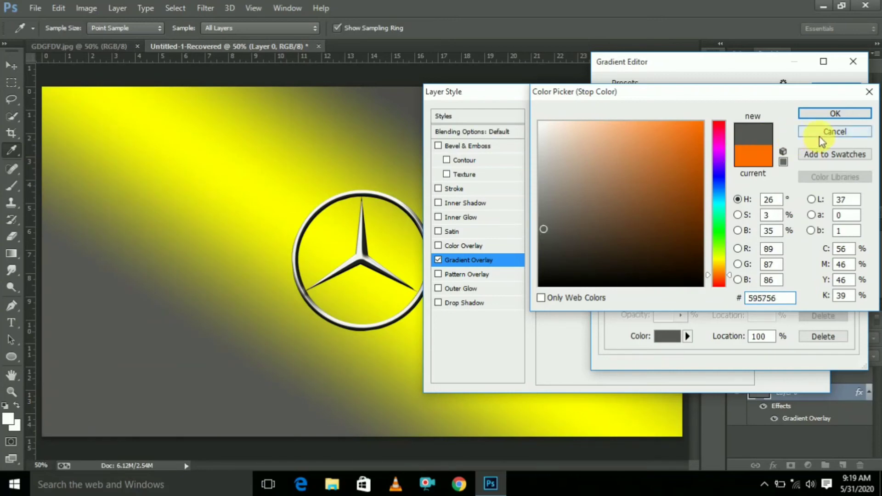
pyautogui.click(834, 131)
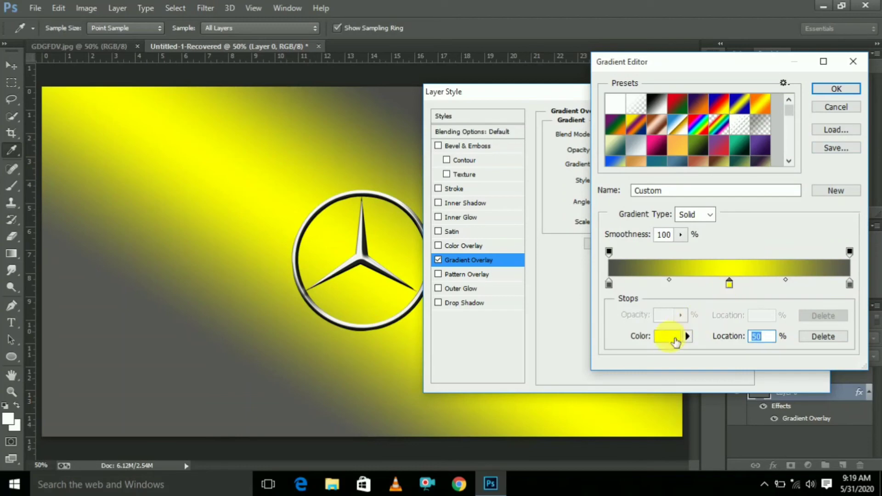
# Make the middle stop light grey and apply the grey gradient overlay
pyautogui.click(667, 335)
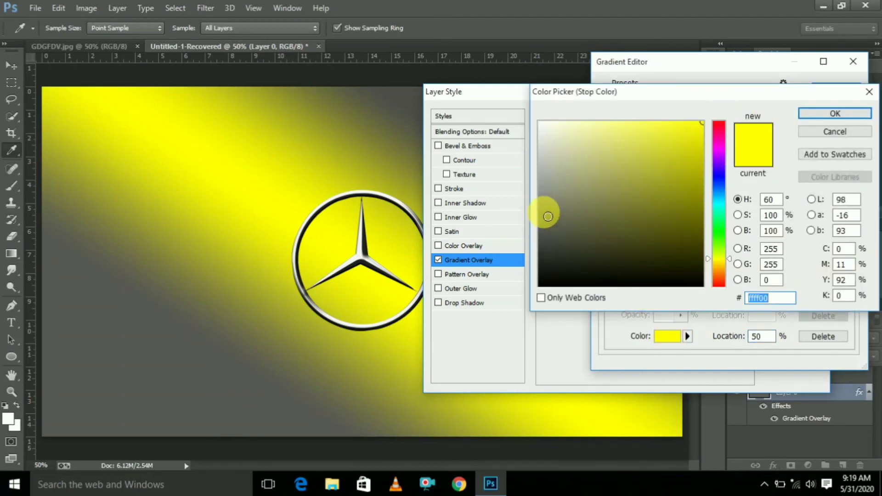
pyautogui.click(543, 211)
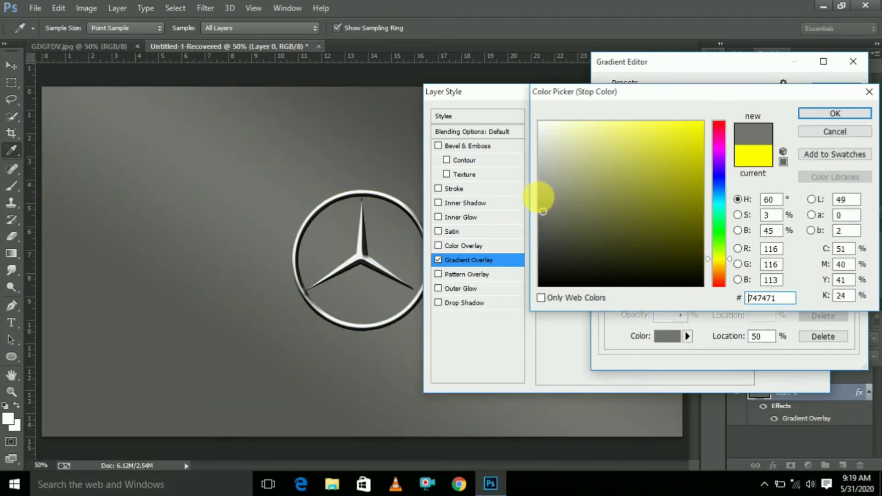
pyautogui.click(543, 192)
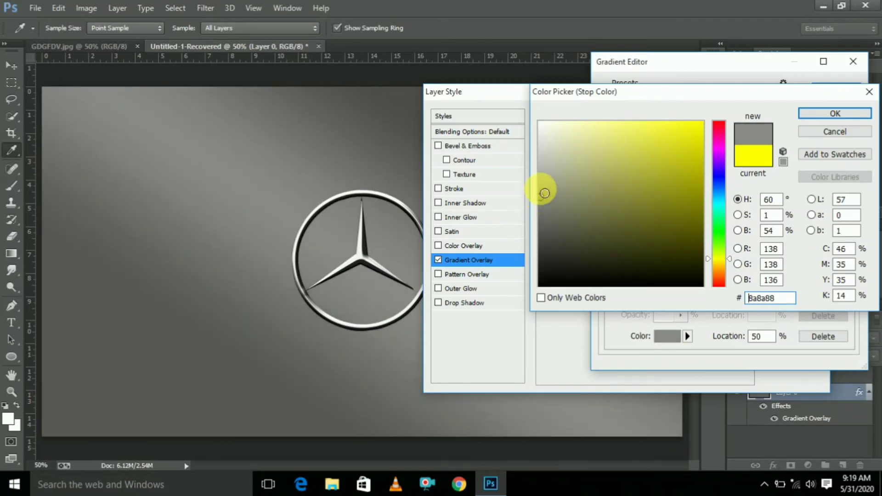
pyautogui.click(543, 187)
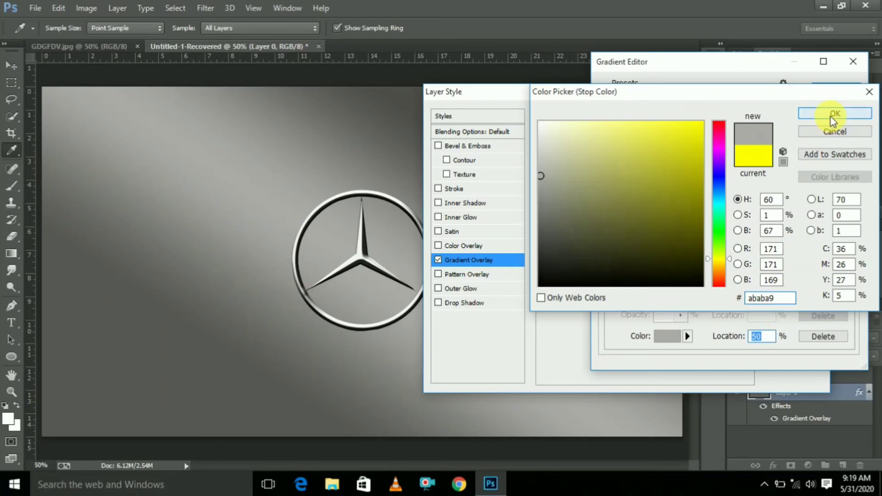
pyautogui.click(834, 113)
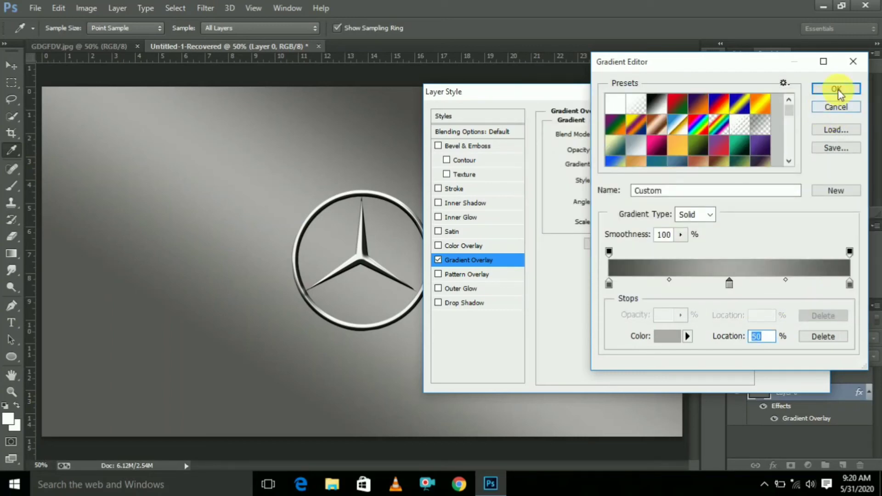
pyautogui.click(837, 89)
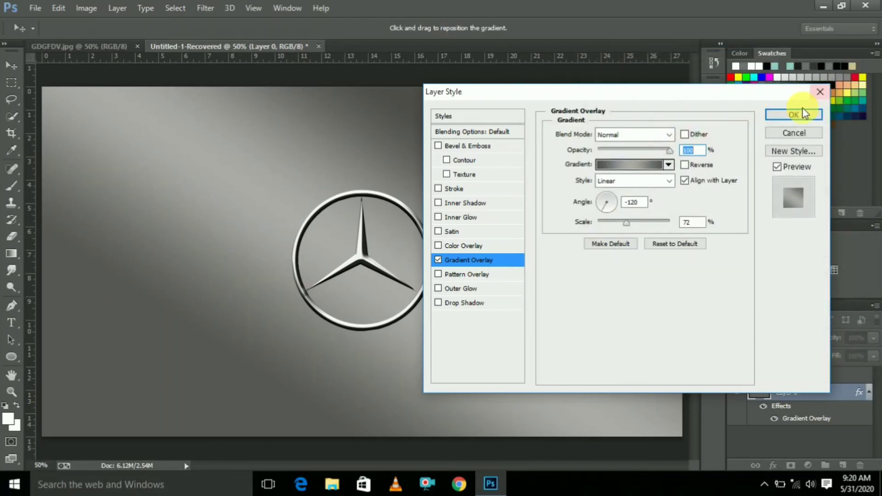
pyautogui.click(793, 115)
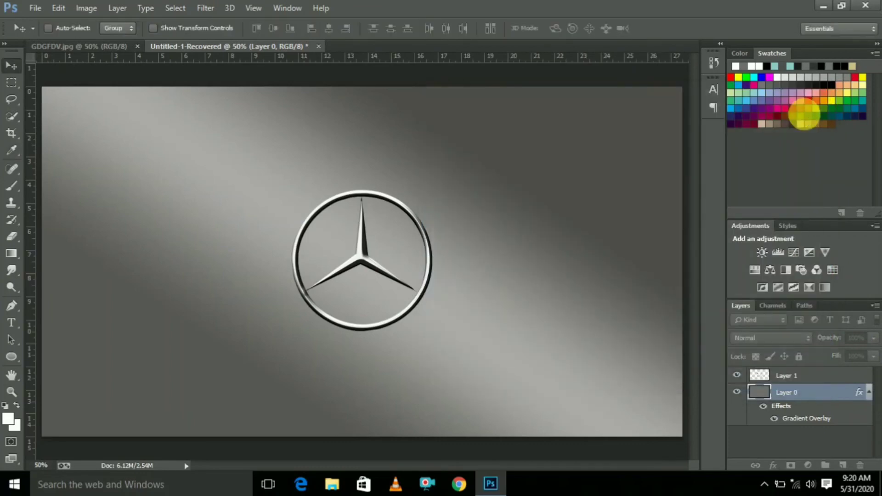
pyautogui.moveTo(805, 296)
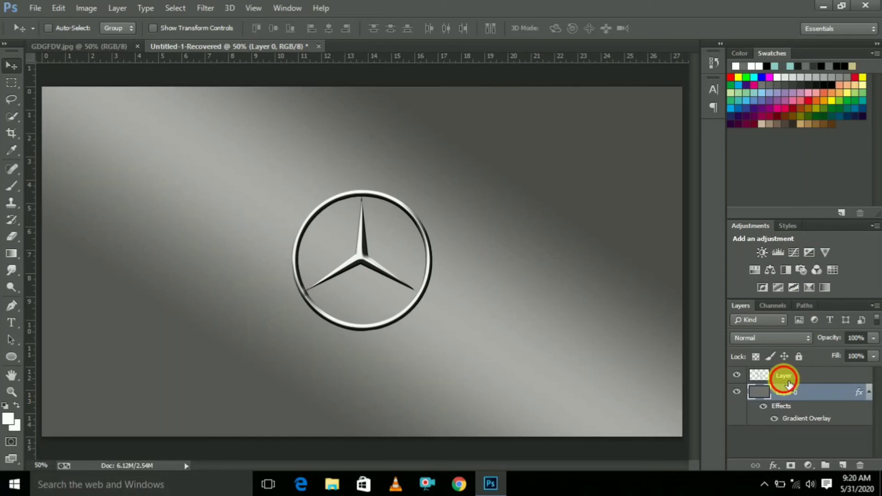
# Add a Multiply drop shadow to Layer 1: 75% opacity, 14 px distance, 2 px size
pyautogui.rightClick(783, 376)
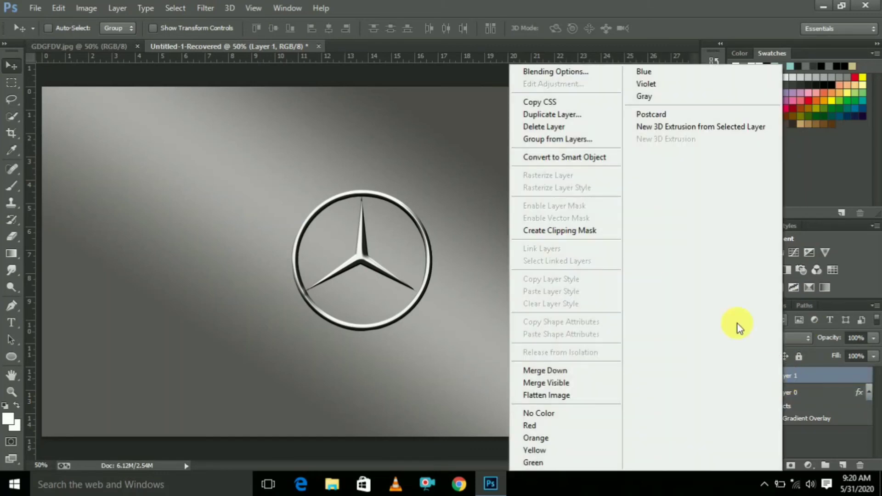
pyautogui.moveTo(560, 71)
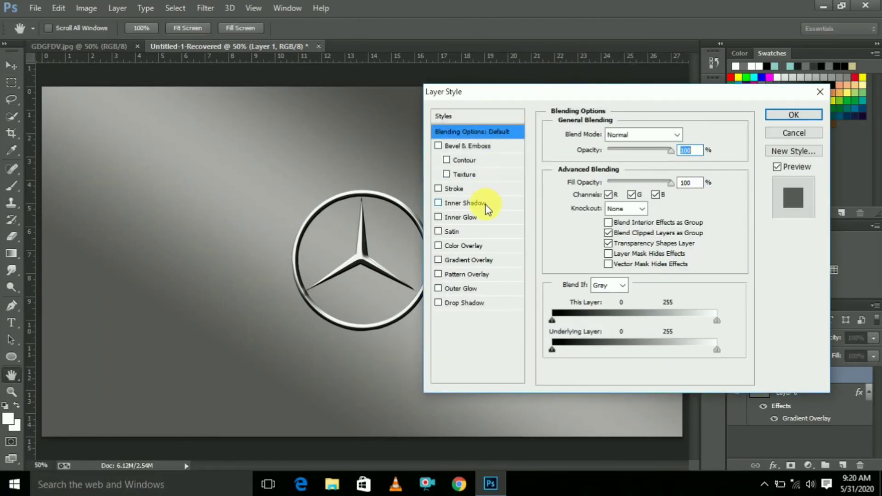
pyautogui.moveTo(481, 265)
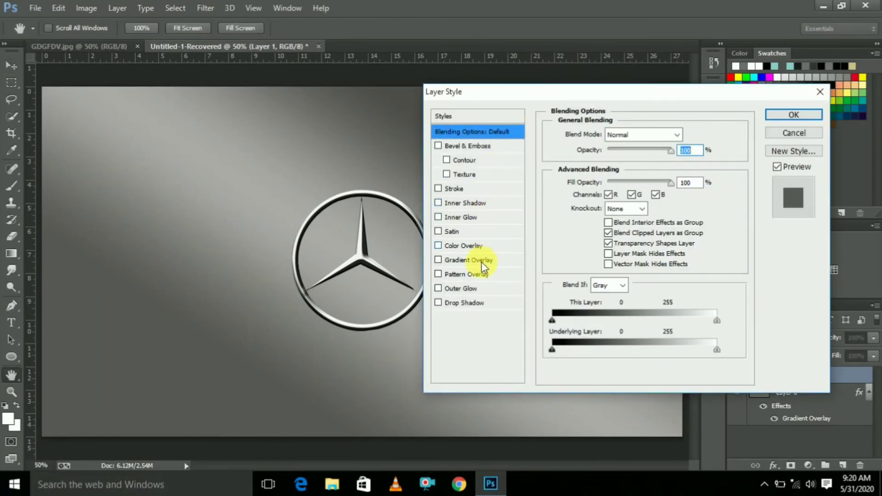
pyautogui.click(463, 303)
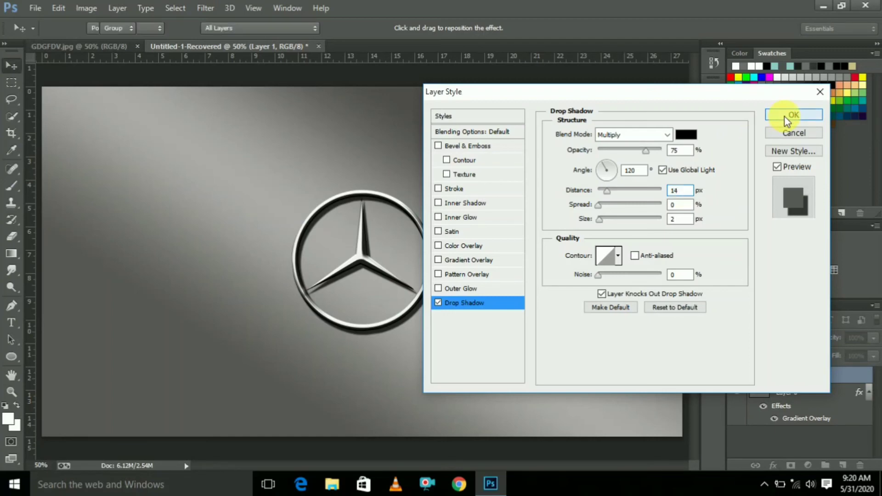
pyautogui.click(793, 114)
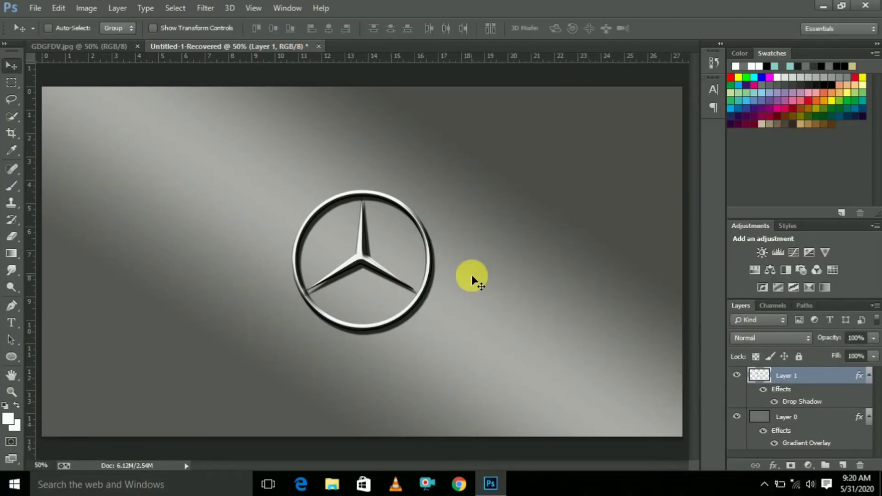
pyautogui.moveTo(10, 325)
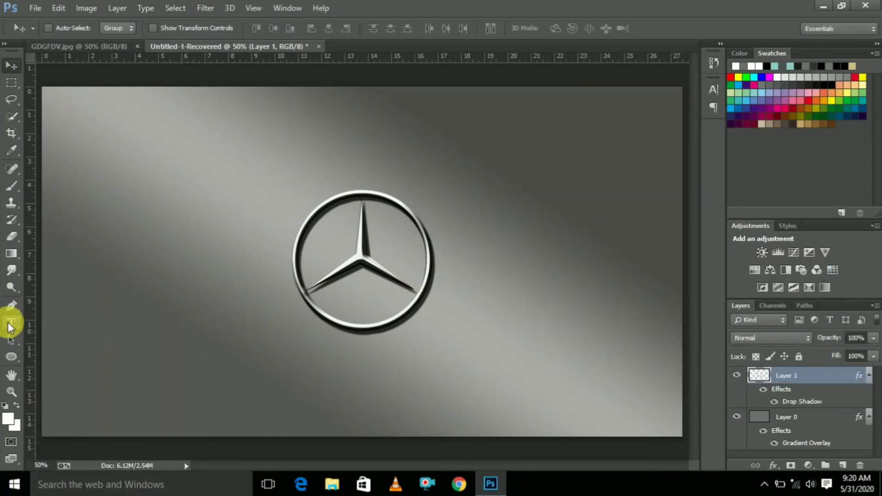
pyautogui.moveTo(115, 352)
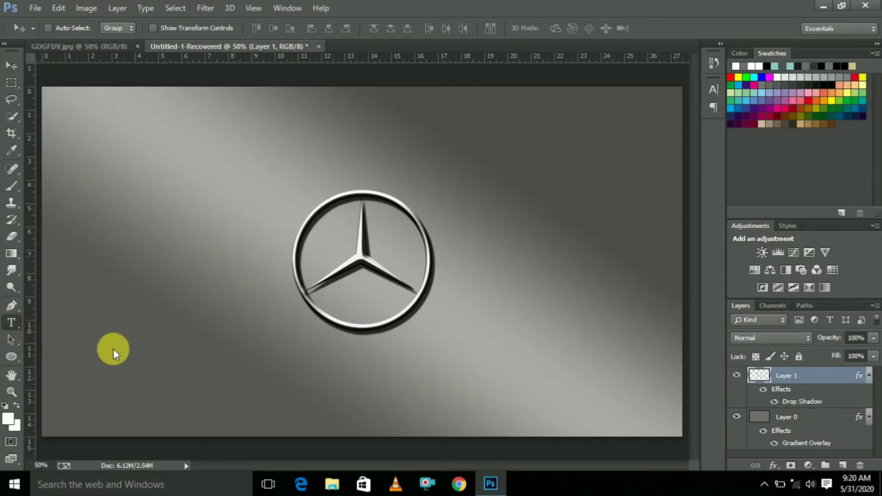
pyautogui.moveTo(216, 359)
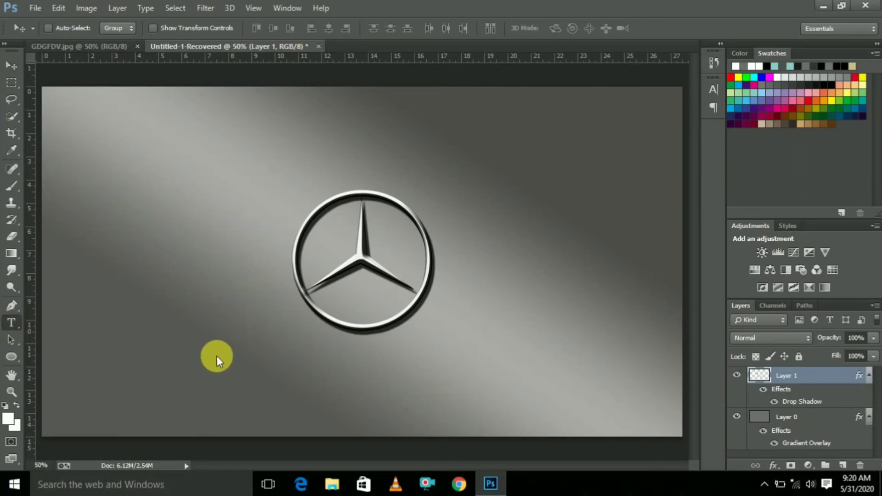
# Type 'MERCEDES BENZ' as a text layer below the star
pyautogui.click(12, 323)
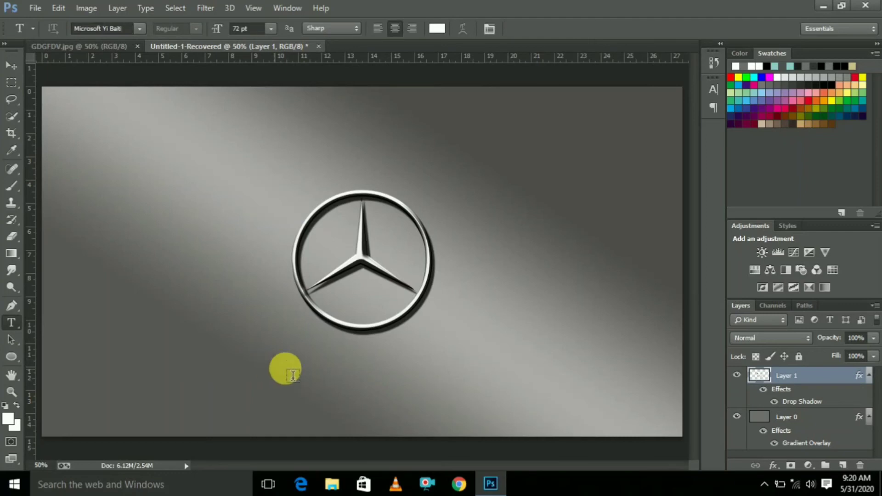
pyautogui.click(284, 369)
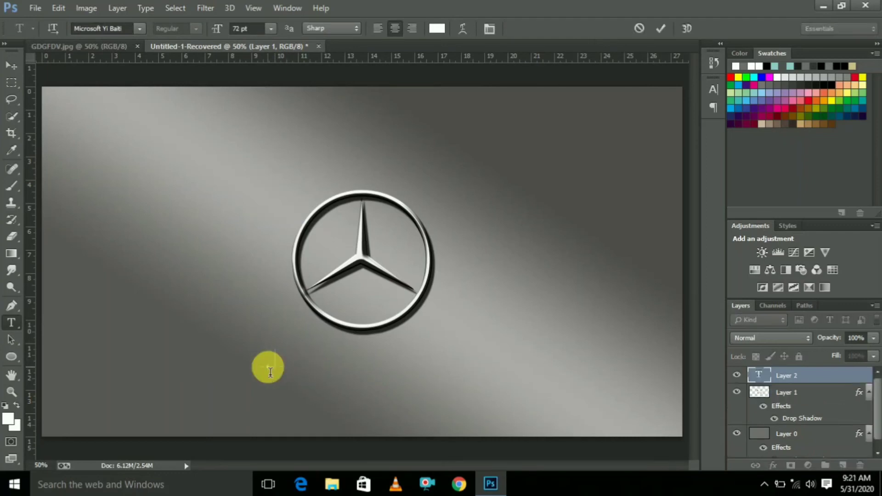
pyautogui.write('M')
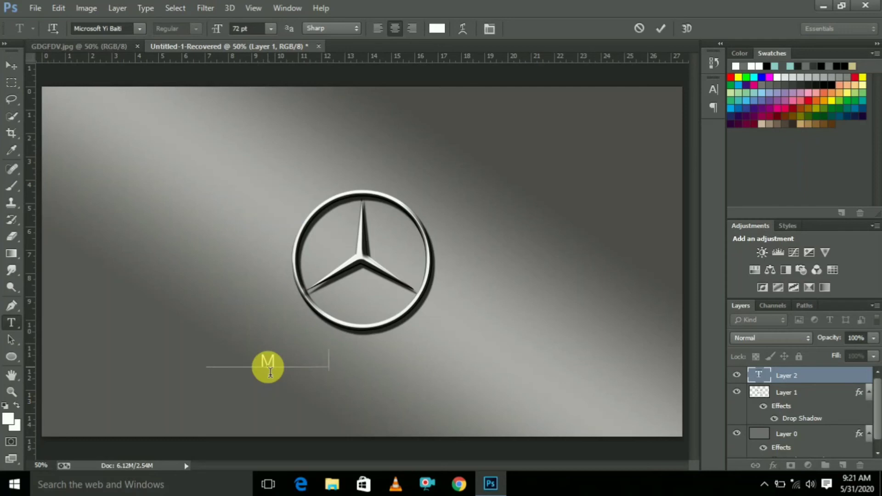
pyautogui.write('MERCEDES BEN')
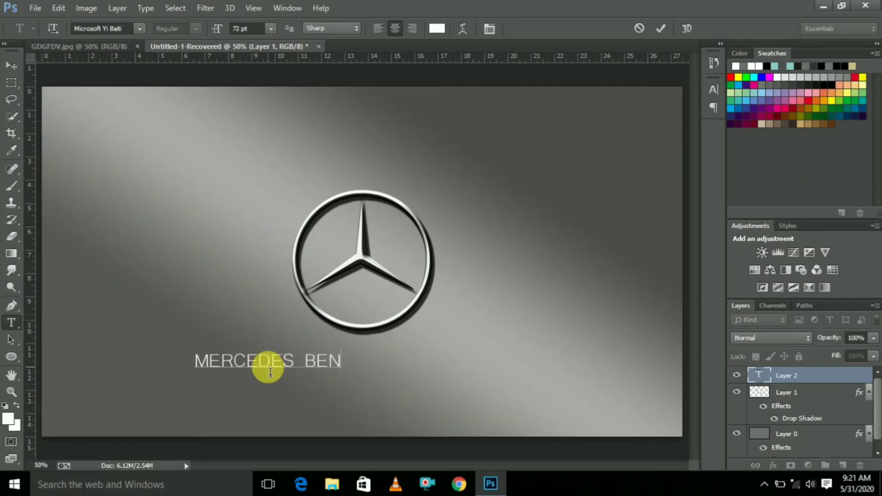
pyautogui.write('Z')
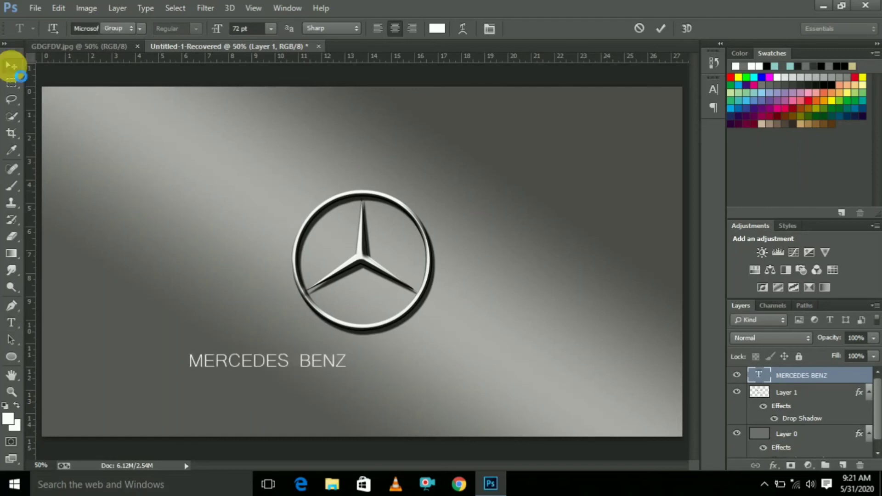
pyautogui.click(11, 66)
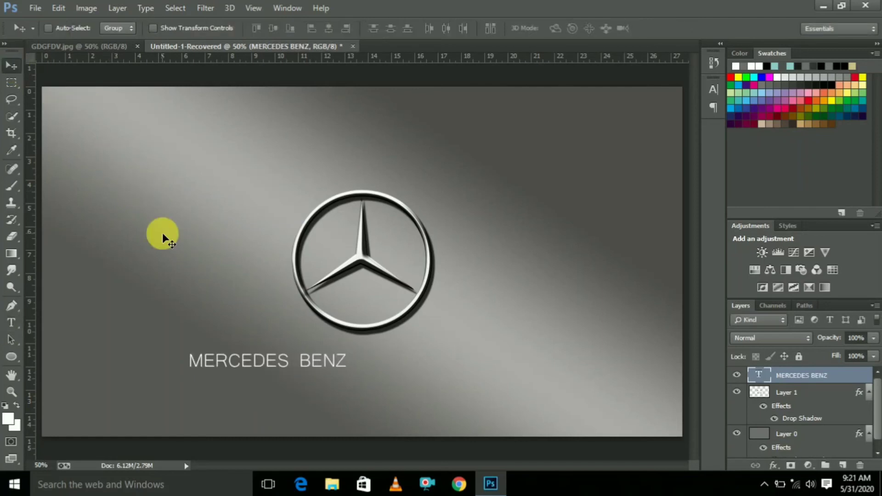
# Select all, align the text to the horizontal centre, then deselect
pyautogui.press('ctrl+a')
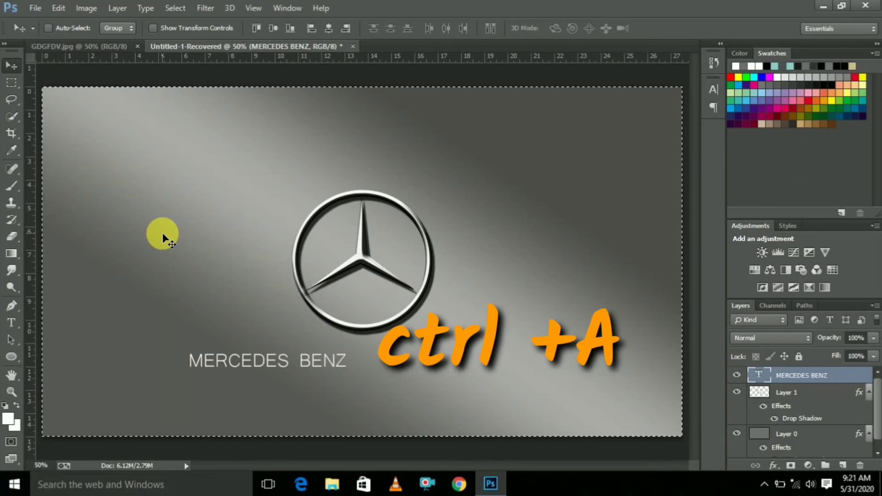
pyautogui.press('ctrl+a')
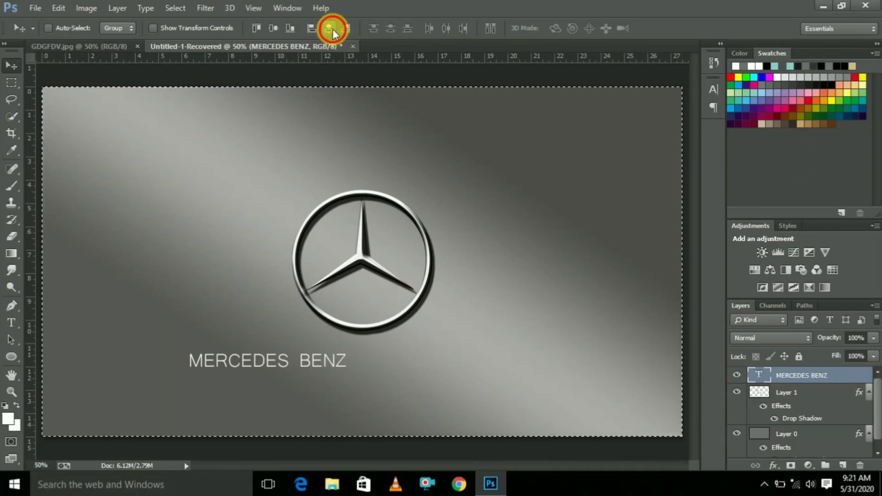
pyautogui.click(331, 28)
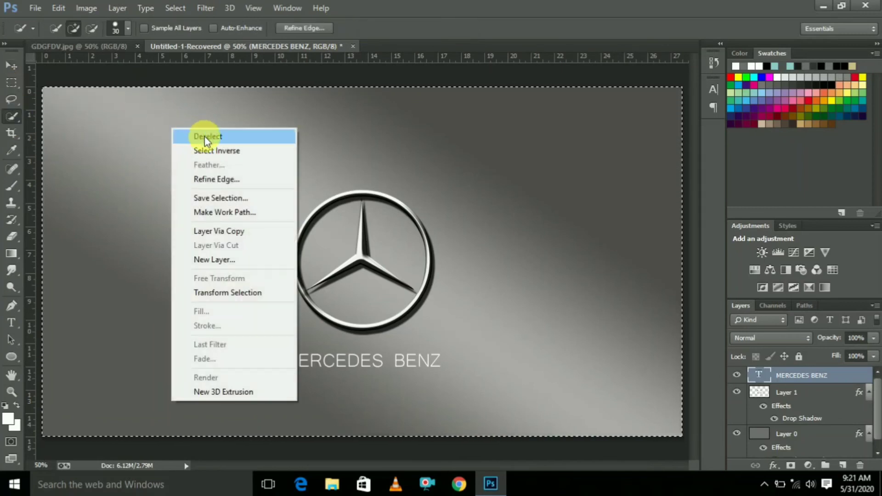
pyautogui.click(208, 136)
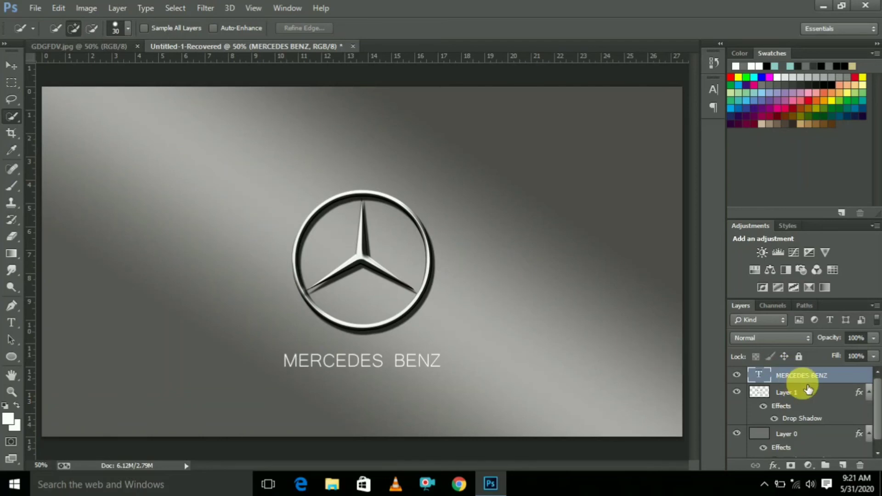
# Add Bevel & Emboss (Size 54) and a drop shadow with adjusted distance to the MERCEDES BENZ text
pyautogui.rightClick(802, 376)
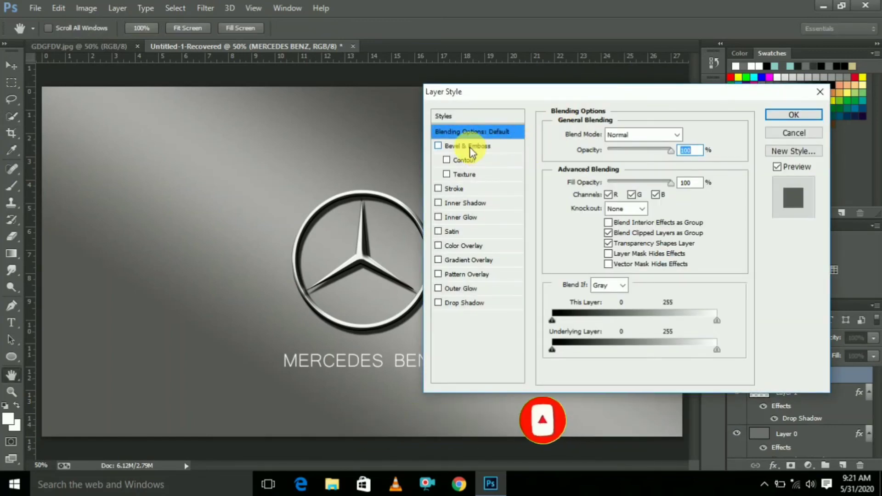
pyautogui.click(467, 146)
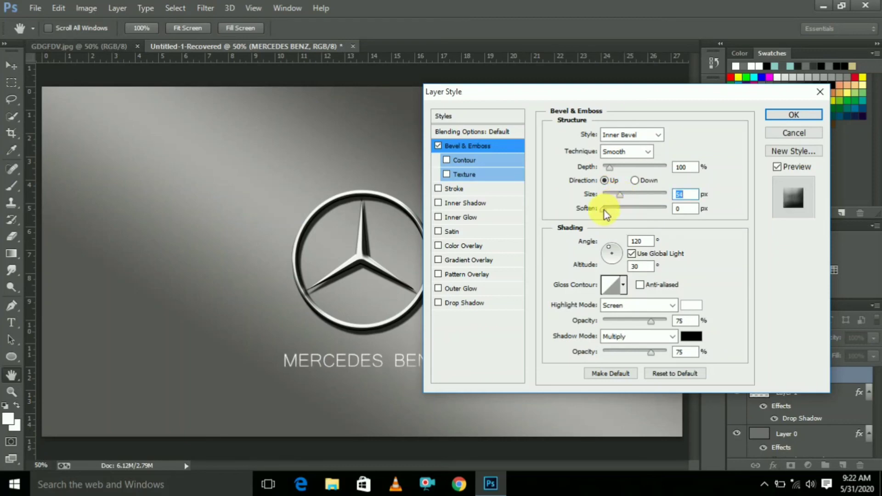
pyautogui.click(685, 208)
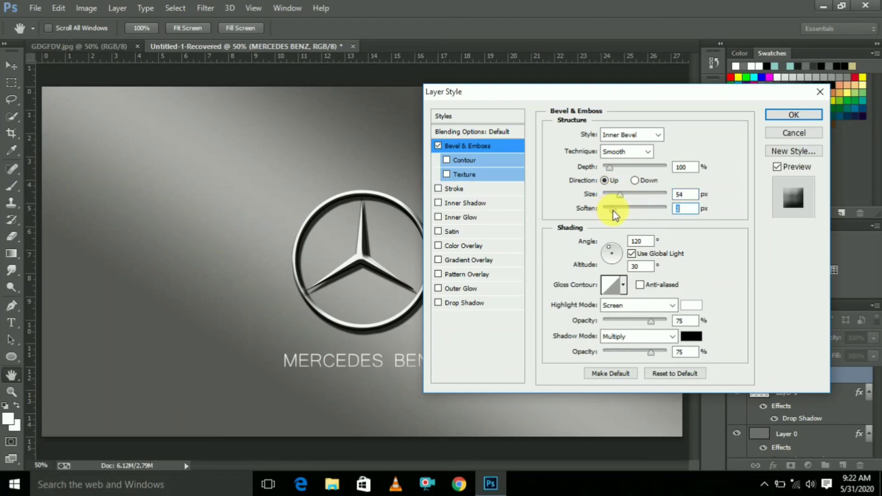
pyautogui.click(463, 302)
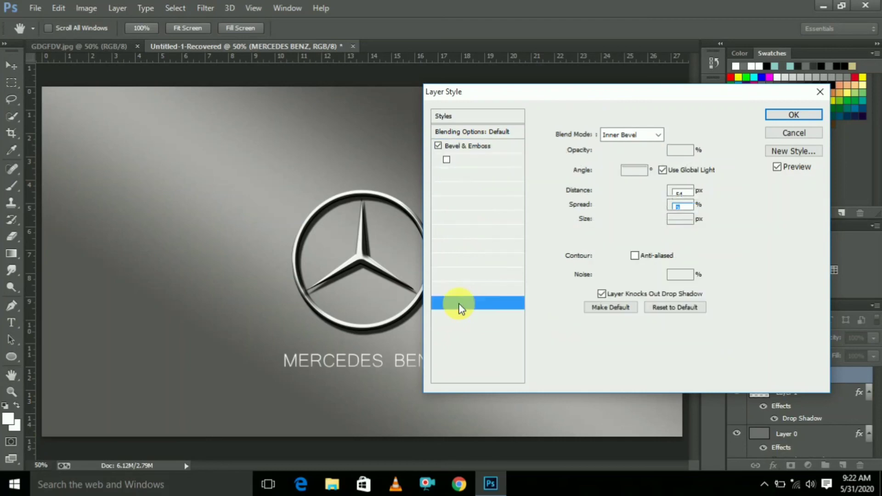
pyautogui.click(465, 303)
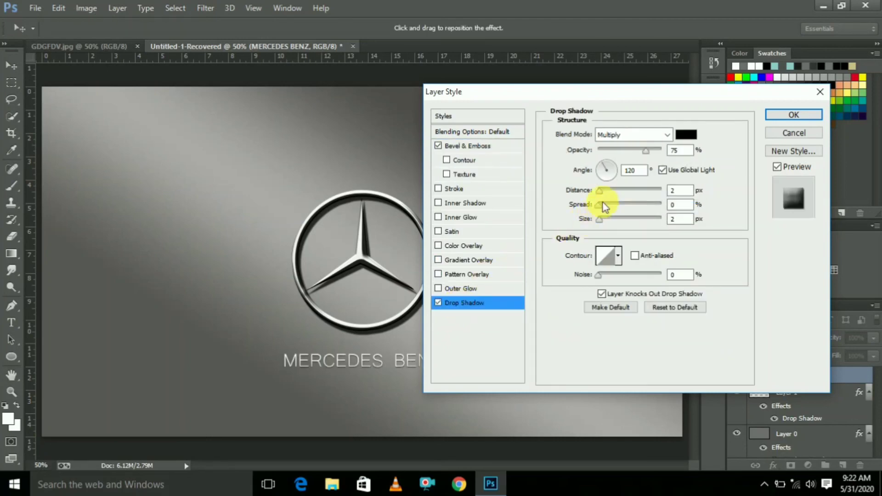
pyautogui.tripleClick(679, 190)
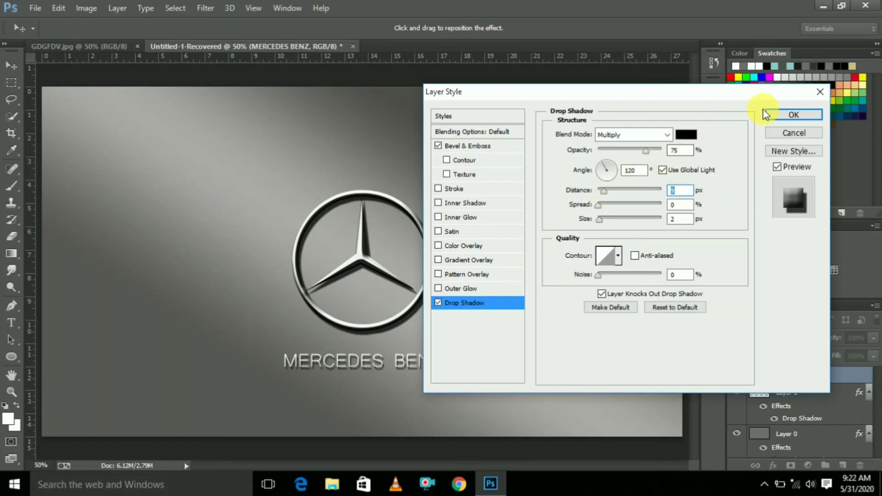
pyautogui.click(794, 115)
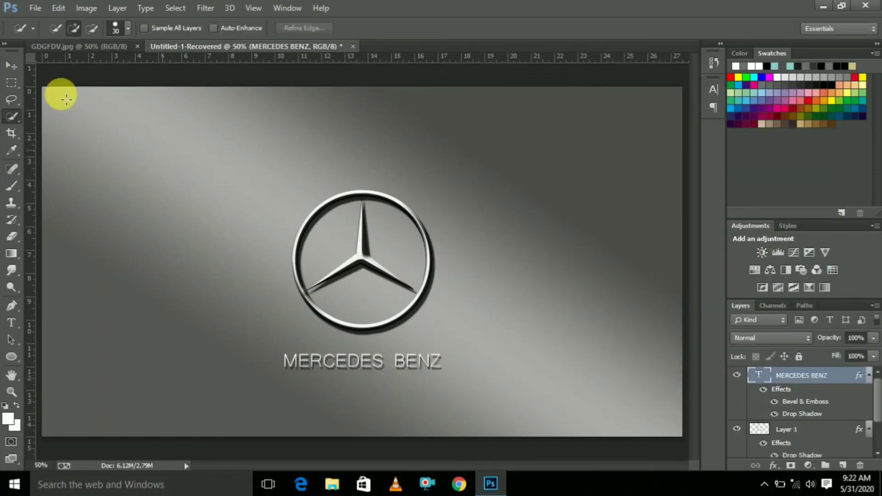
pyautogui.click(11, 66)
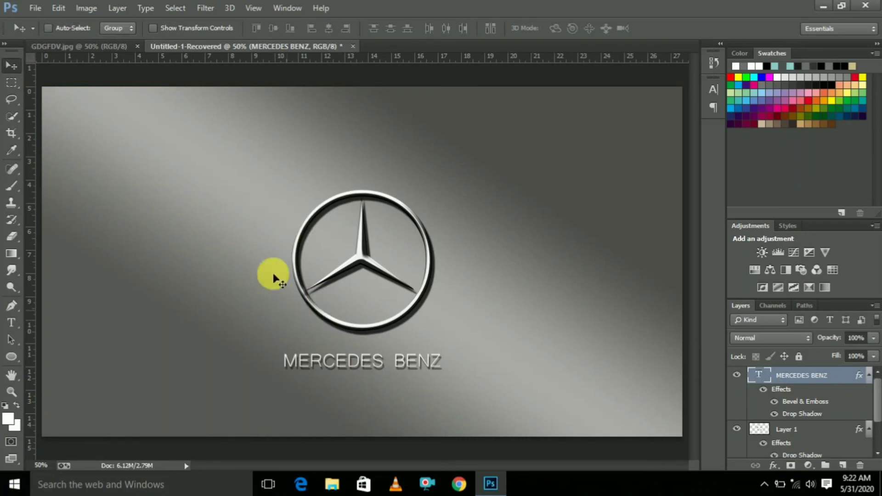
pyautogui.moveTo(469, 284)
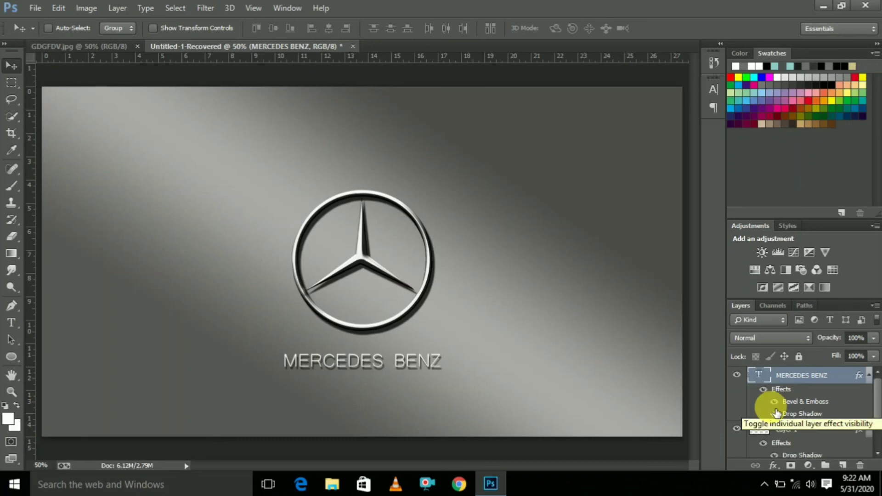
# Change the middle stop of Layer 0's Gradient Overlay to #c7c7c4 and apply it
pyautogui.click(787, 425)
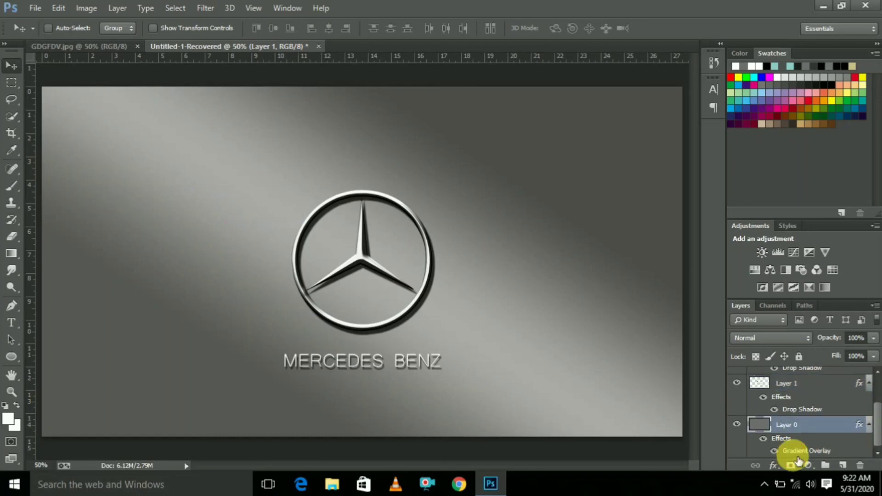
pyautogui.doubleClick(807, 450)
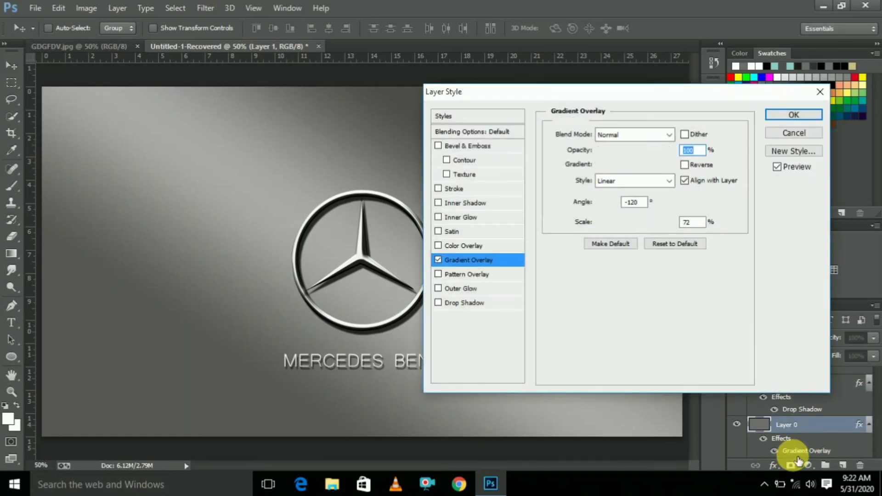
pyautogui.click(635, 164)
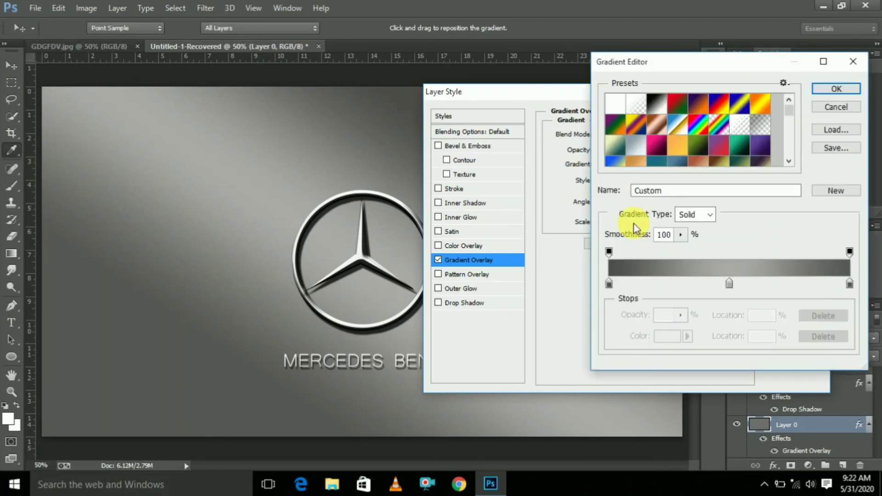
pyautogui.click(729, 284)
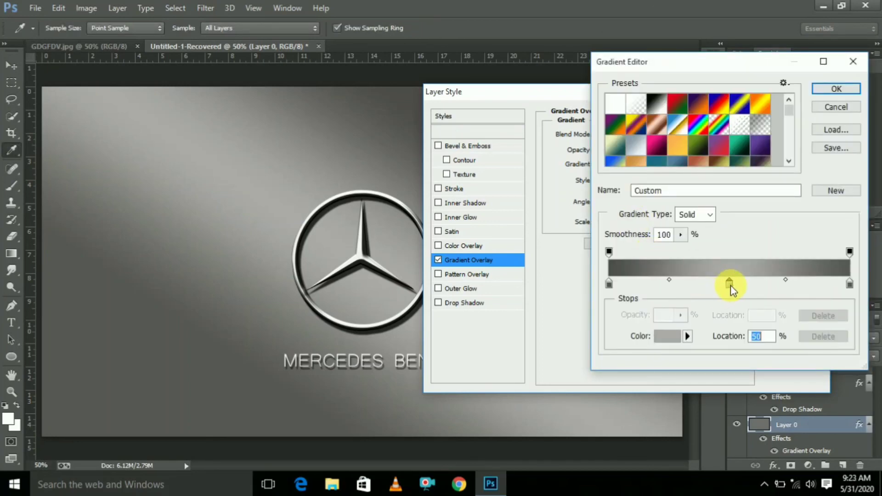
pyautogui.click(686, 335)
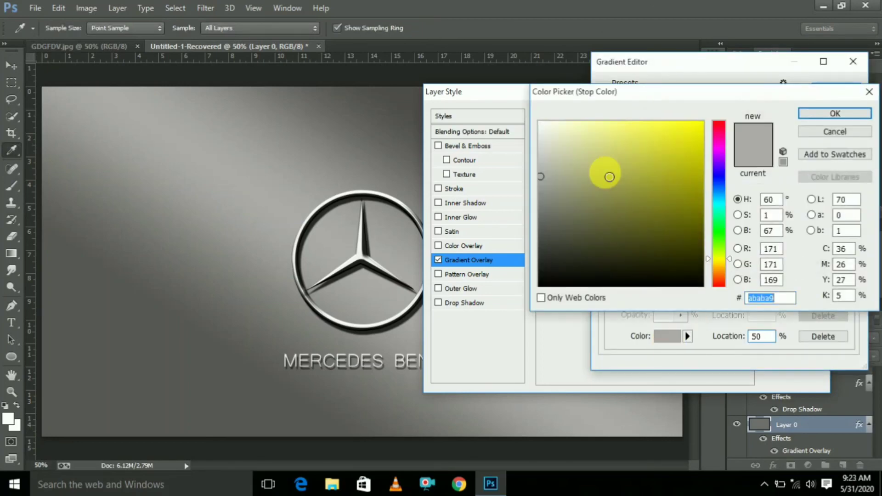
pyautogui.click(542, 156)
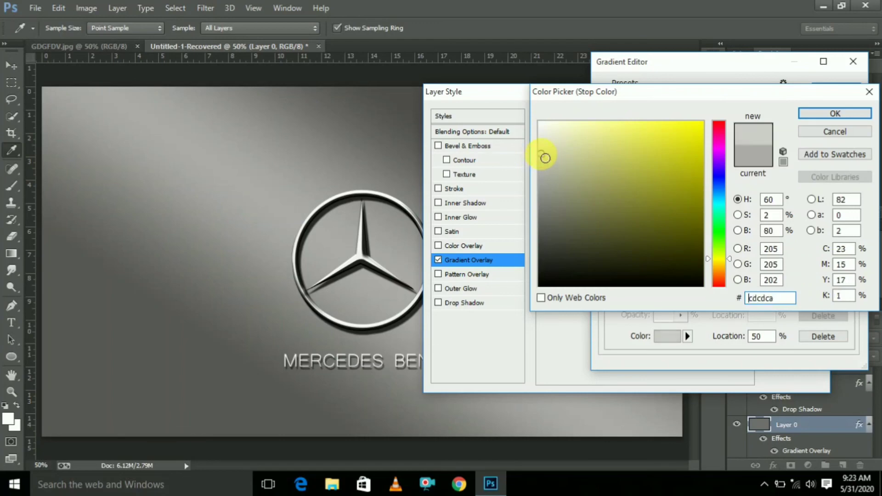
pyautogui.click(543, 160)
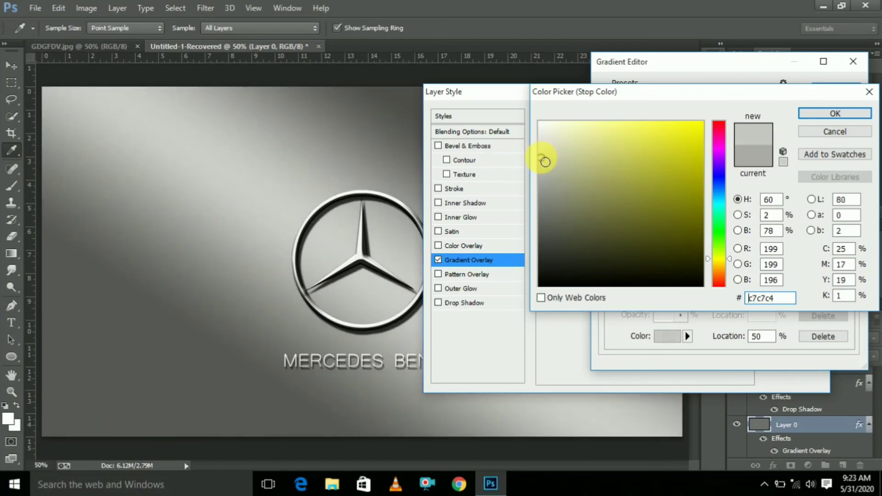
pyautogui.moveTo(834, 113)
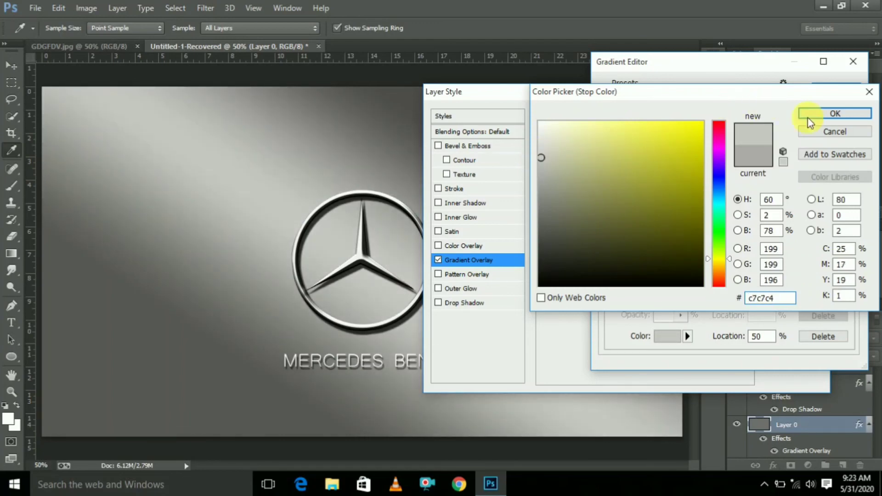
pyautogui.click(835, 113)
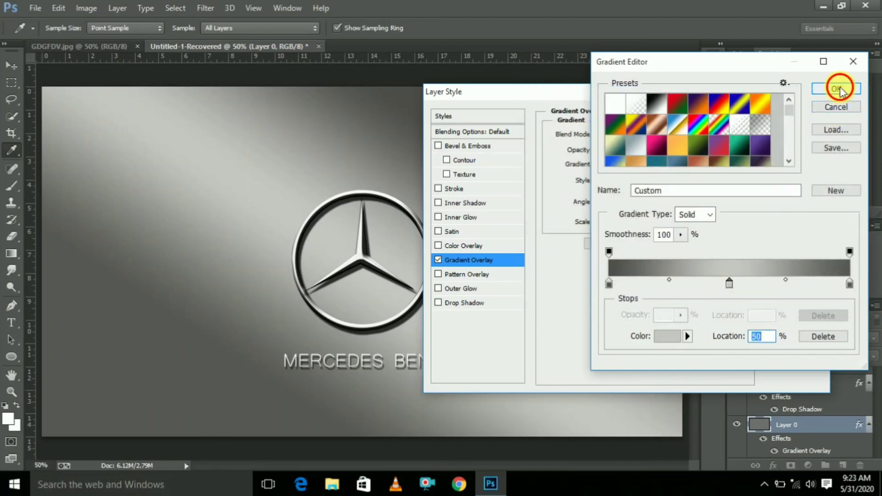
pyautogui.click(838, 89)
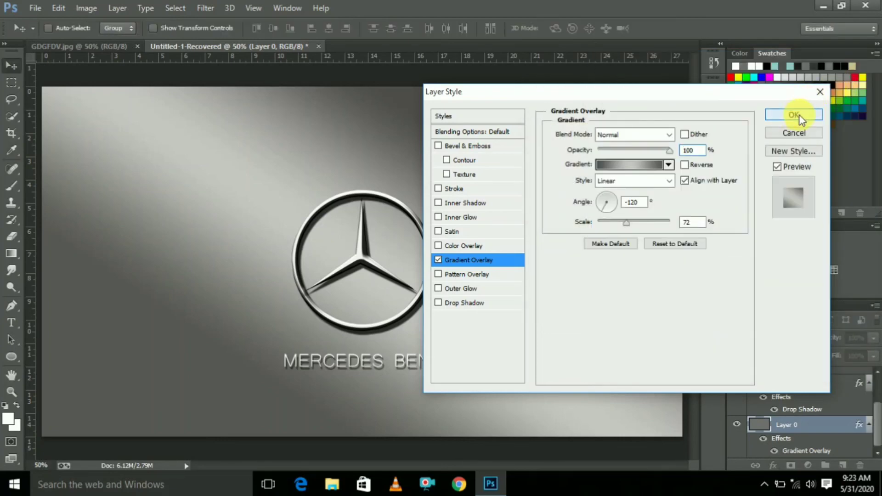
pyautogui.click(794, 115)
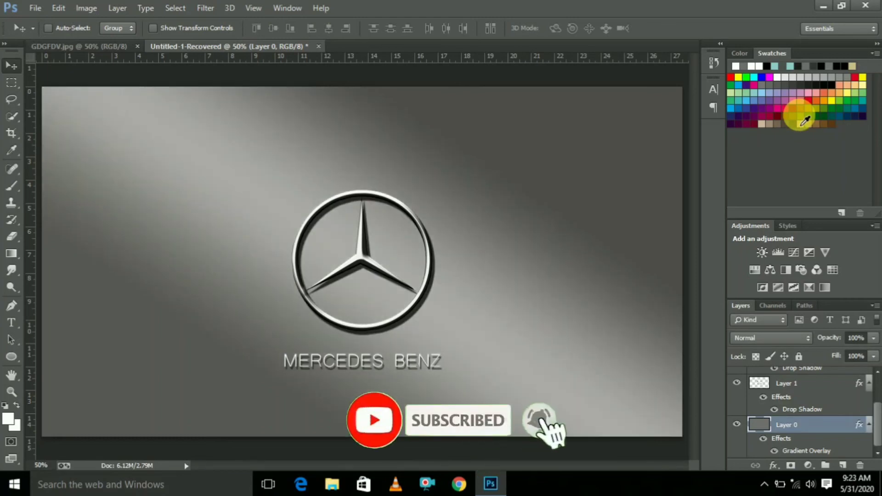
pyautogui.moveTo(511, 174)
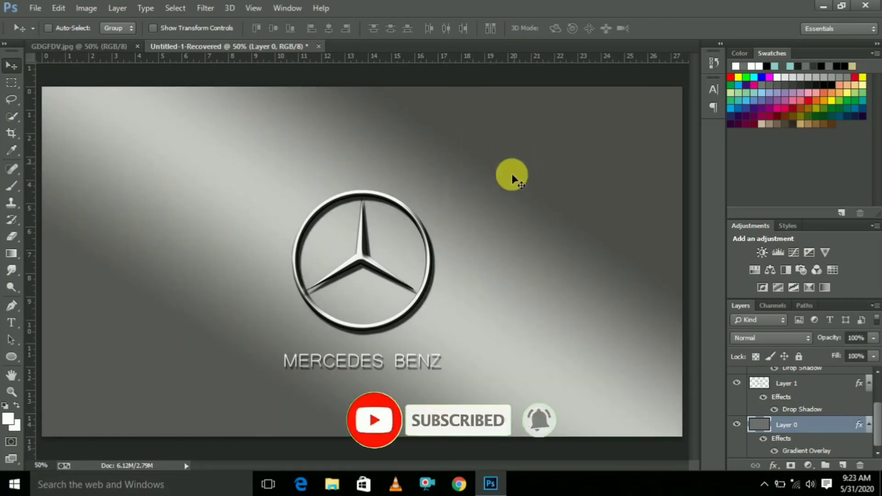